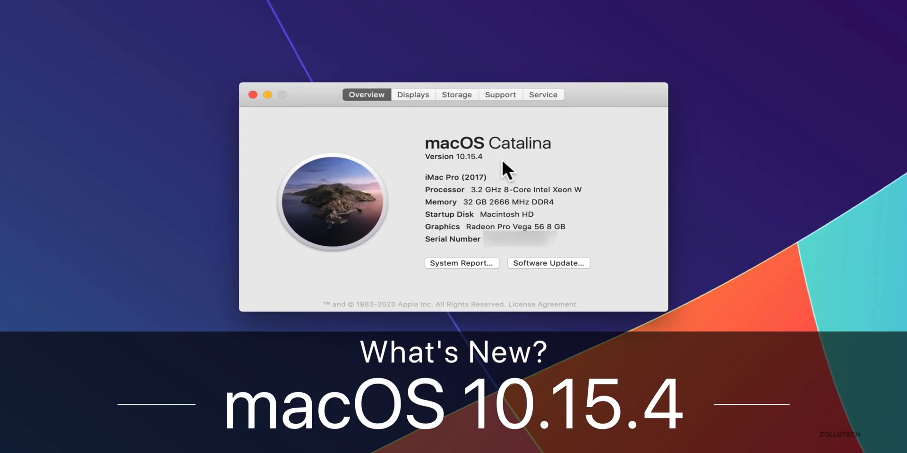
pyautogui.moveTo(469, 174)
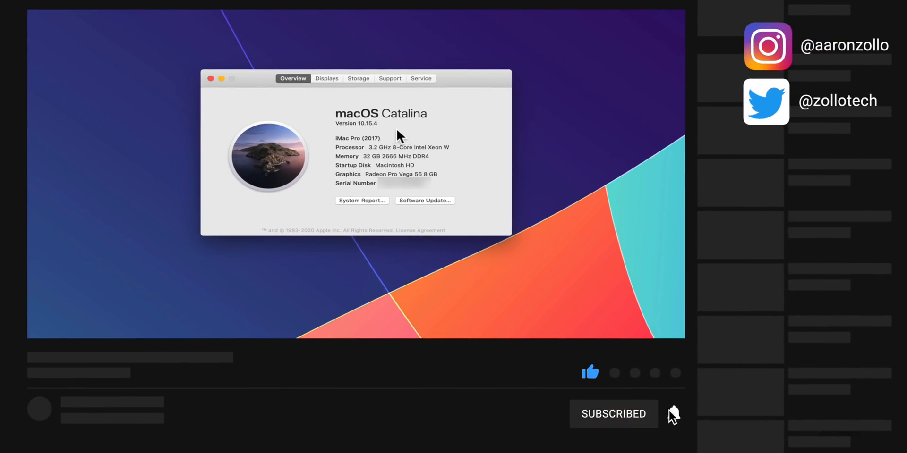
# - Close About This Mac, open iCloud Drive in Finder, and bring up Share options for Downloads
pyautogui.click(672, 414)
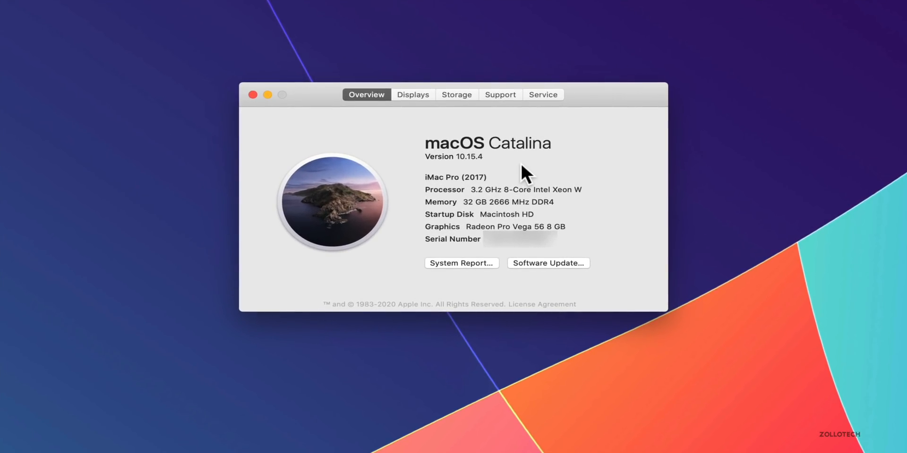
pyautogui.moveTo(554, 178)
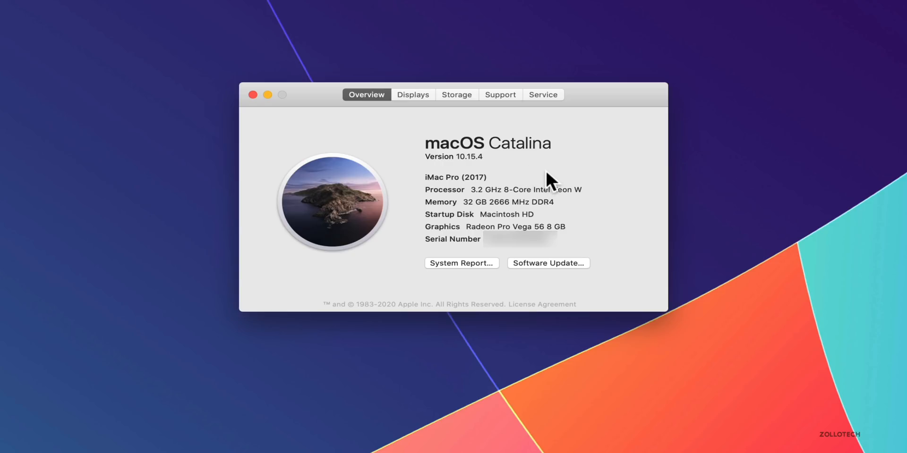
pyautogui.moveTo(546, 178)
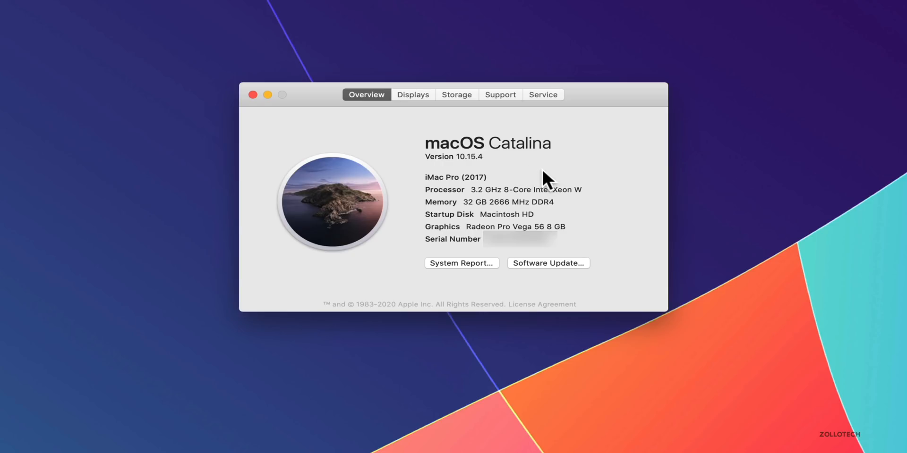
pyautogui.moveTo(523, 179)
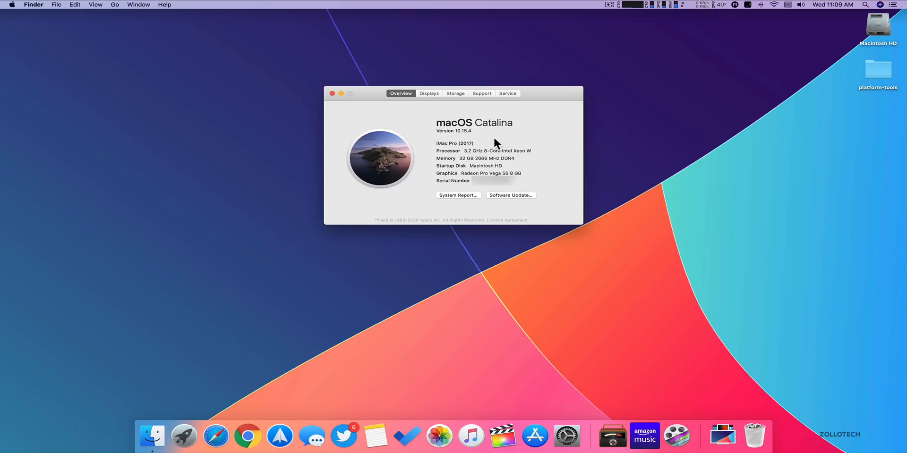
pyautogui.click(332, 93)
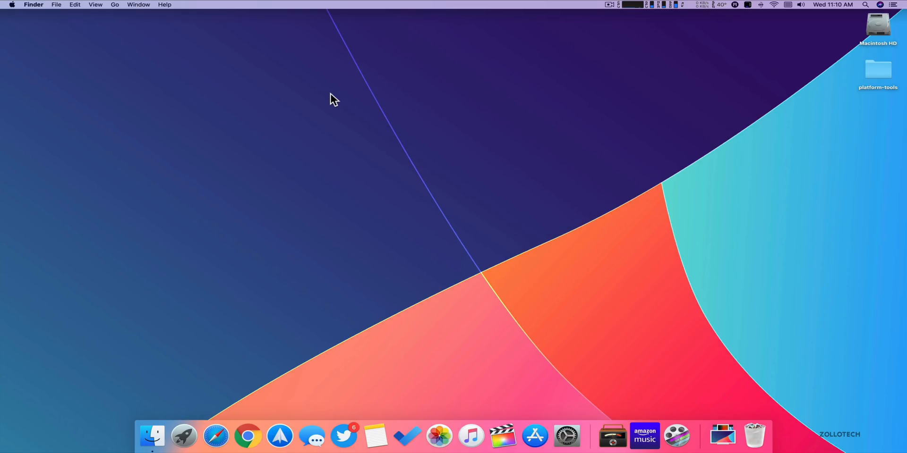
pyautogui.moveTo(151, 434)
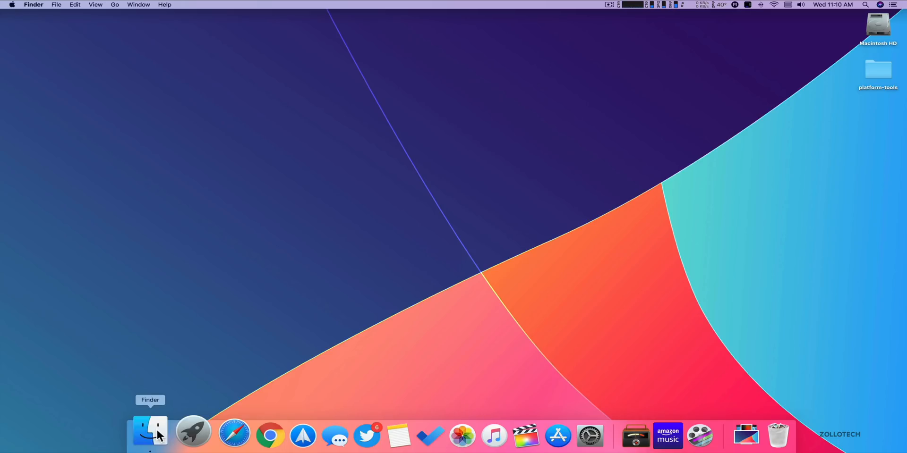
pyautogui.click(150, 434)
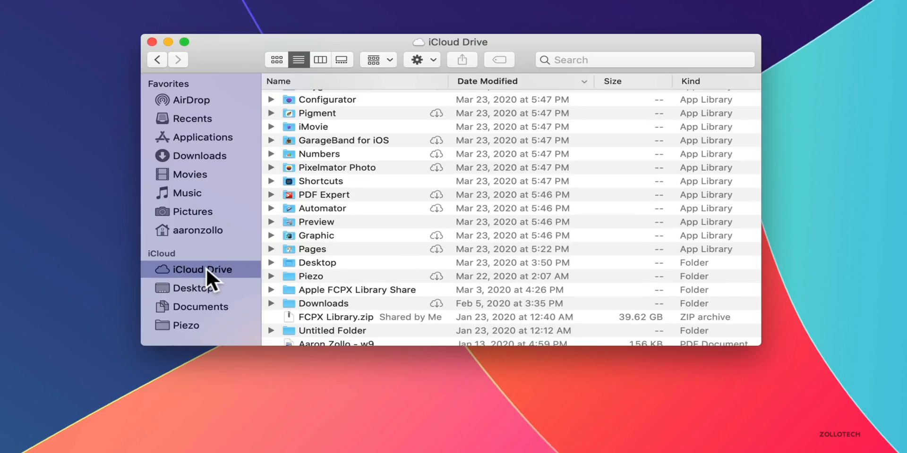
pyautogui.moveTo(279, 288)
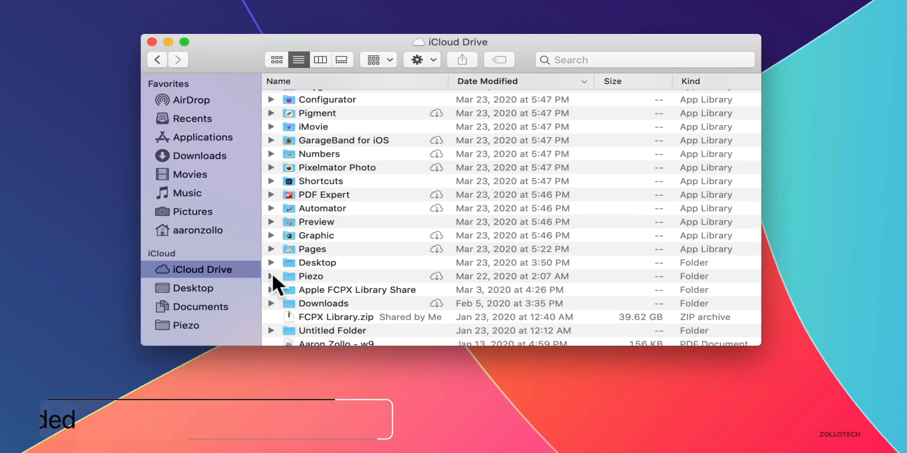
pyautogui.moveTo(340, 311)
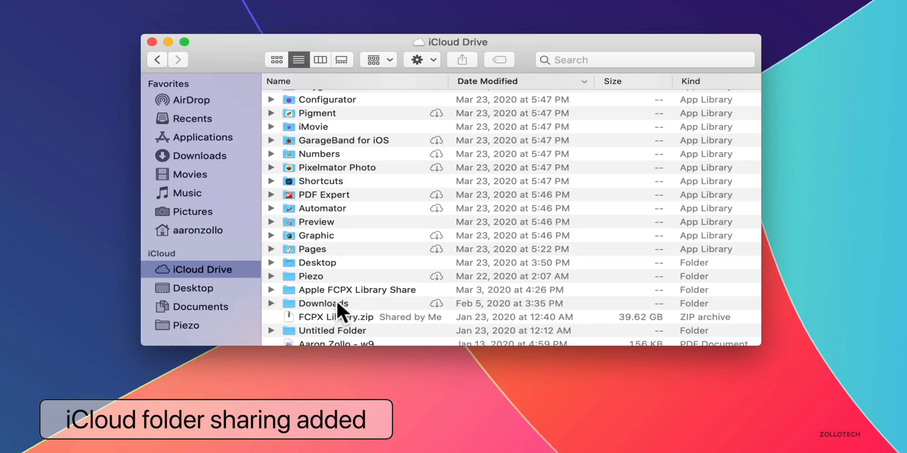
pyautogui.rightClick(323, 304)
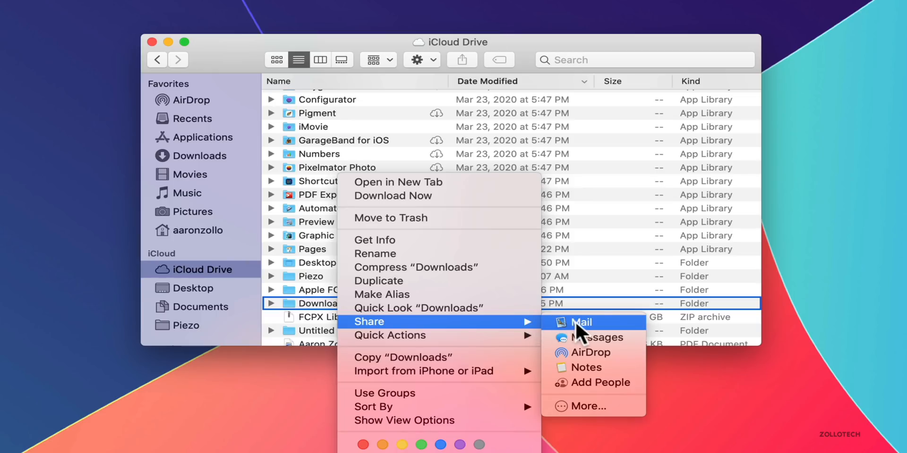
pyautogui.moveTo(592, 382)
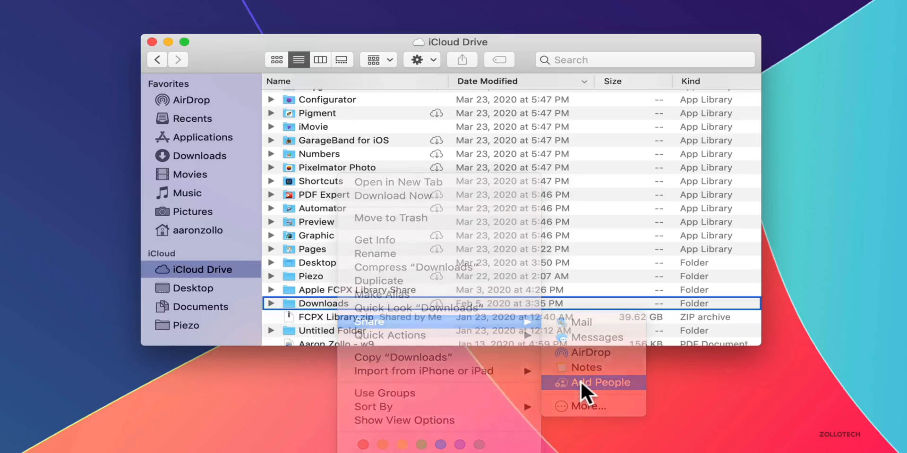
pyautogui.click(593, 382)
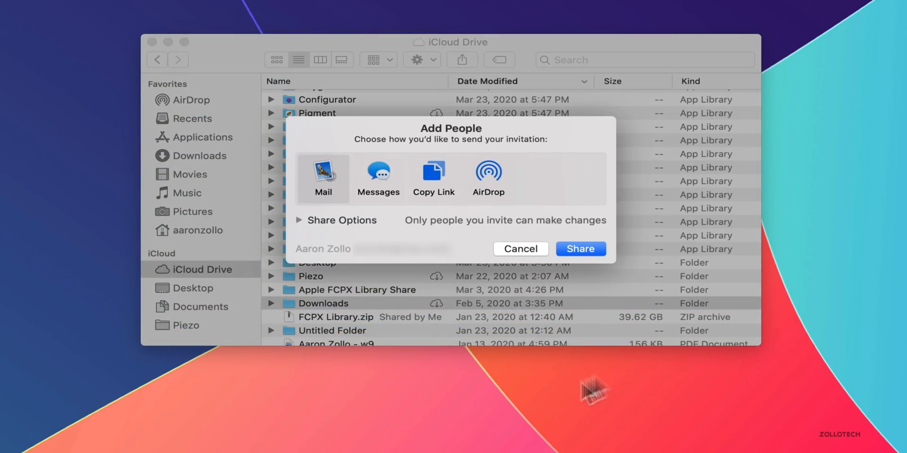
pyautogui.moveTo(529, 147)
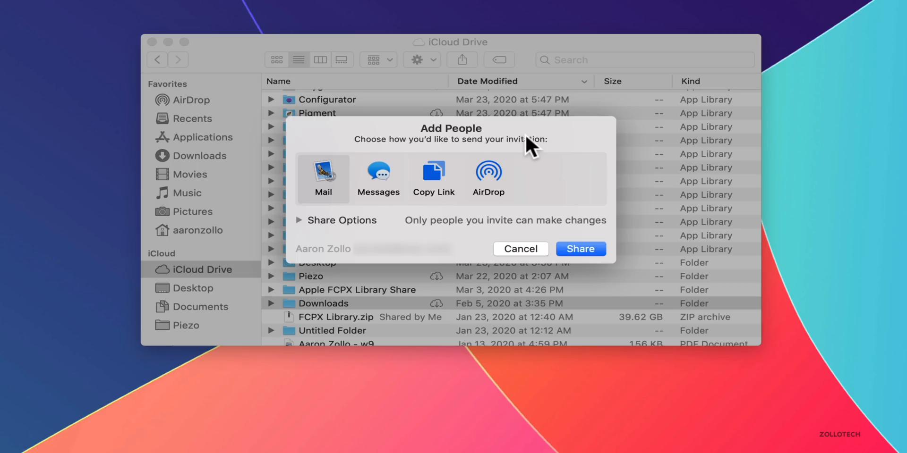
pyautogui.moveTo(506, 130)
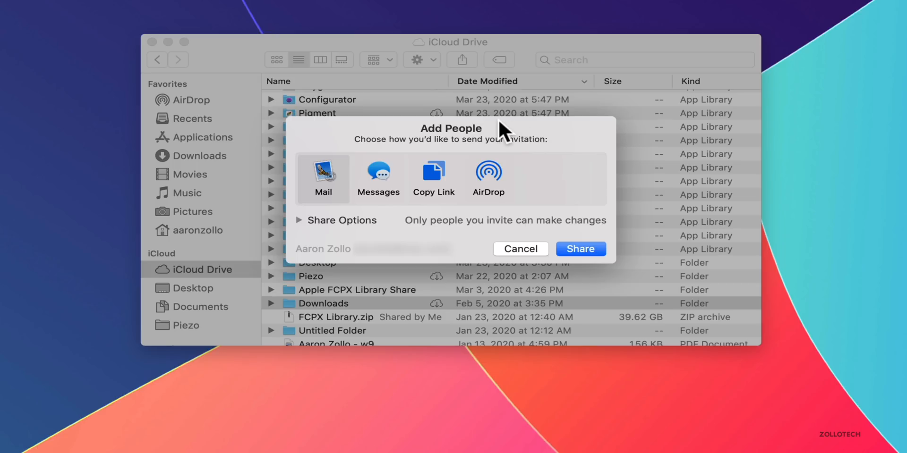
pyautogui.moveTo(327, 150)
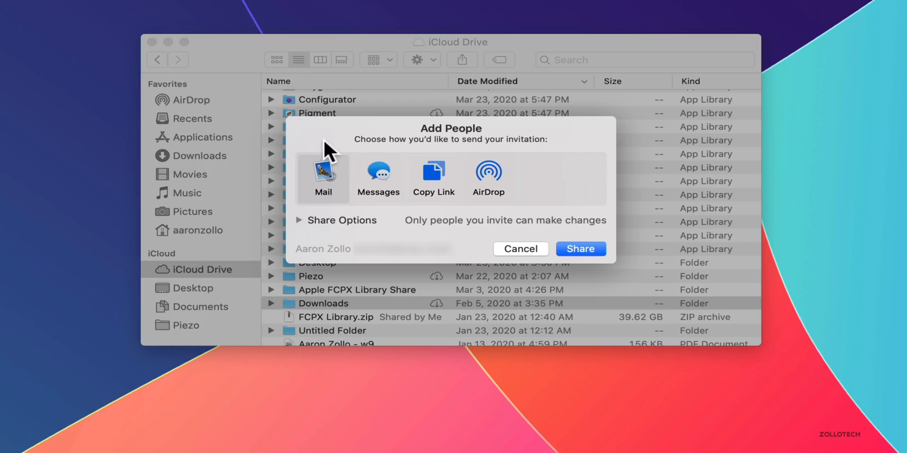
pyautogui.moveTo(412, 184)
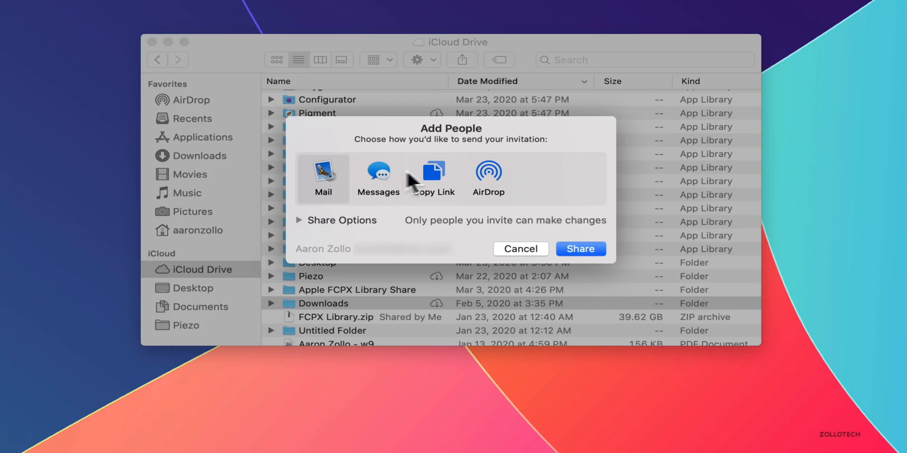
pyautogui.moveTo(301, 231)
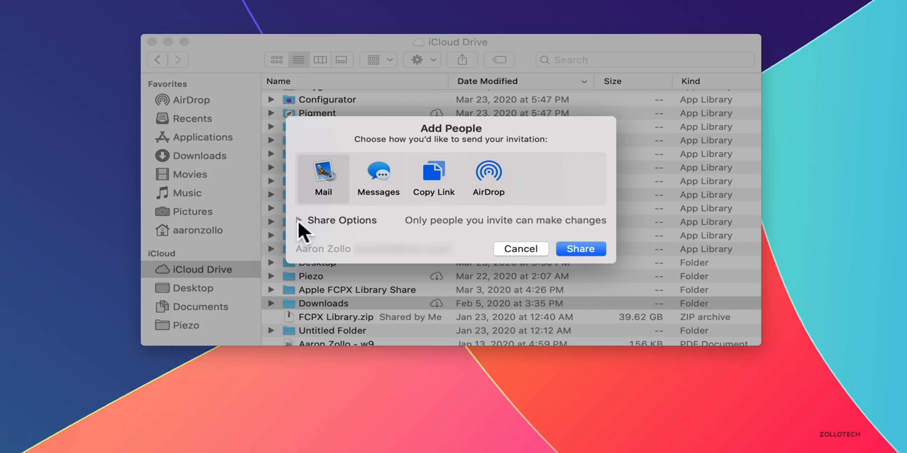
pyautogui.click(299, 221)
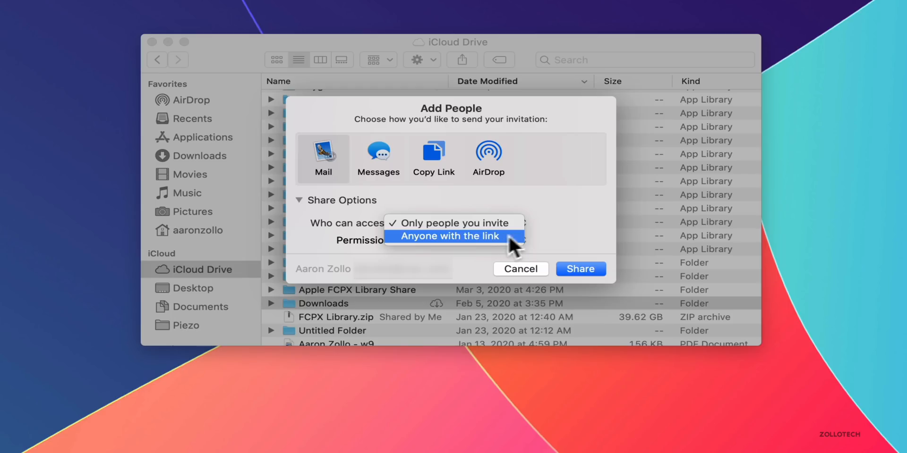
pyautogui.click(453, 239)
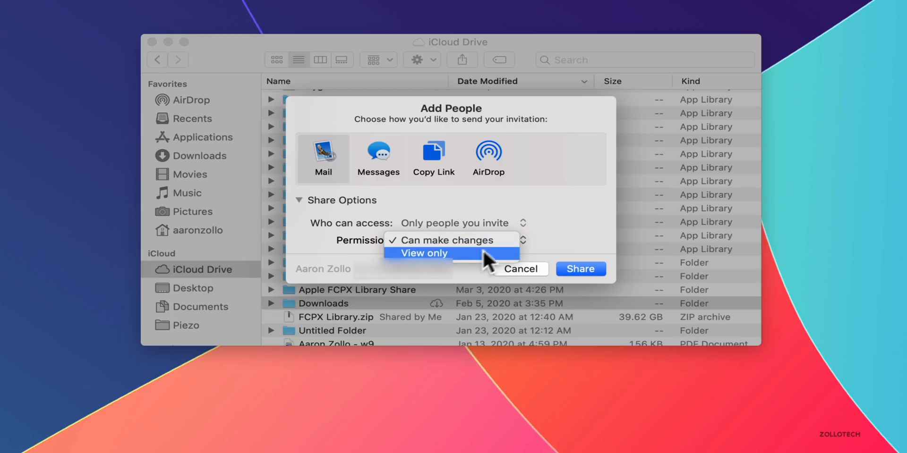
pyautogui.click(453, 239)
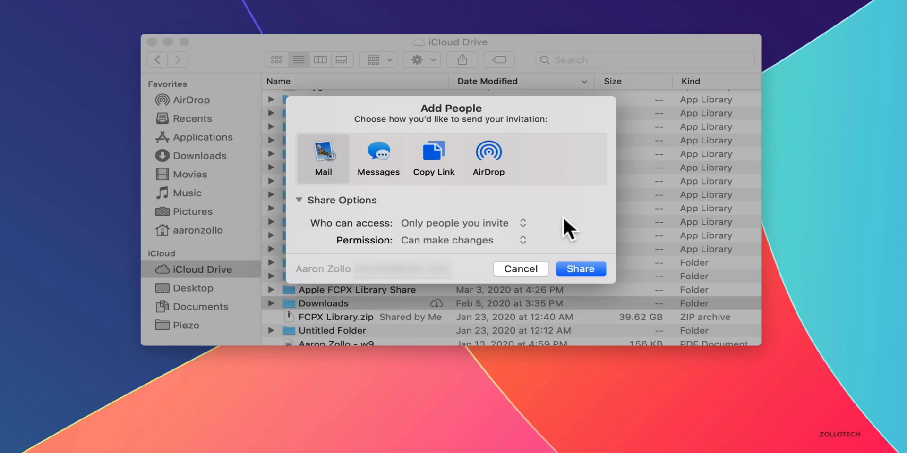
pyautogui.click(518, 269)
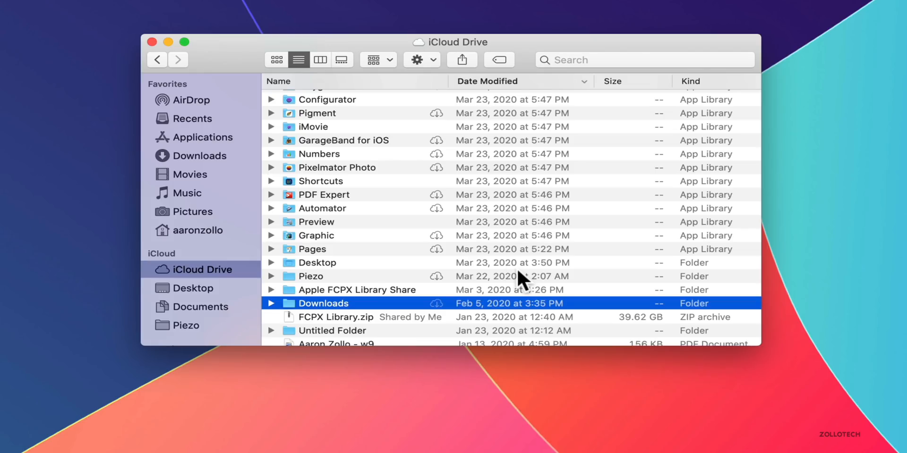
# - Close iCloud Drive, open Screen Time in System Preferences, and view another family member's usage
pyautogui.click(152, 42)
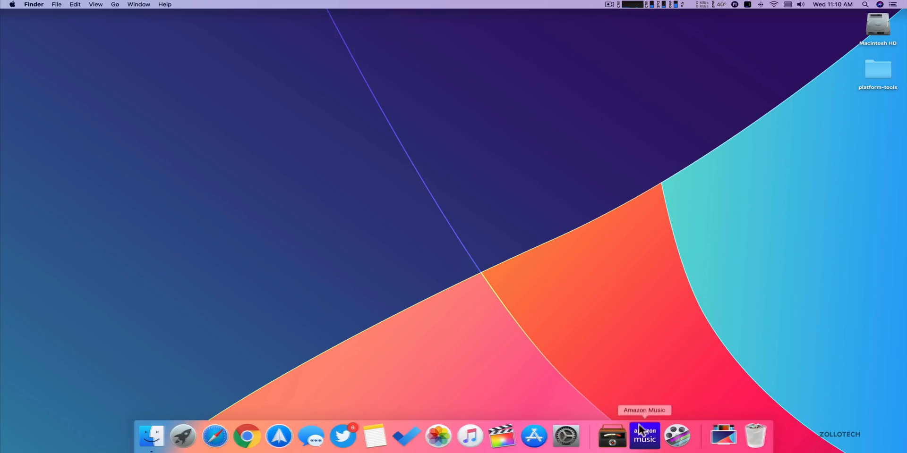
pyautogui.click(566, 436)
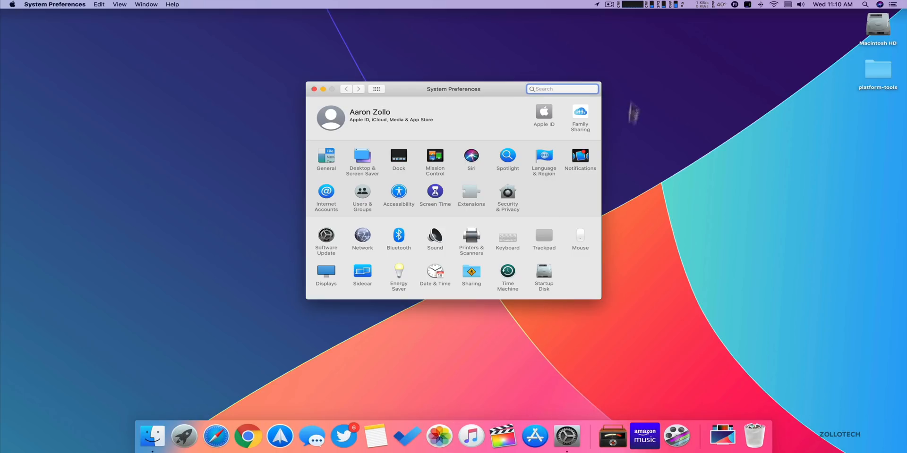
pyautogui.click(435, 191)
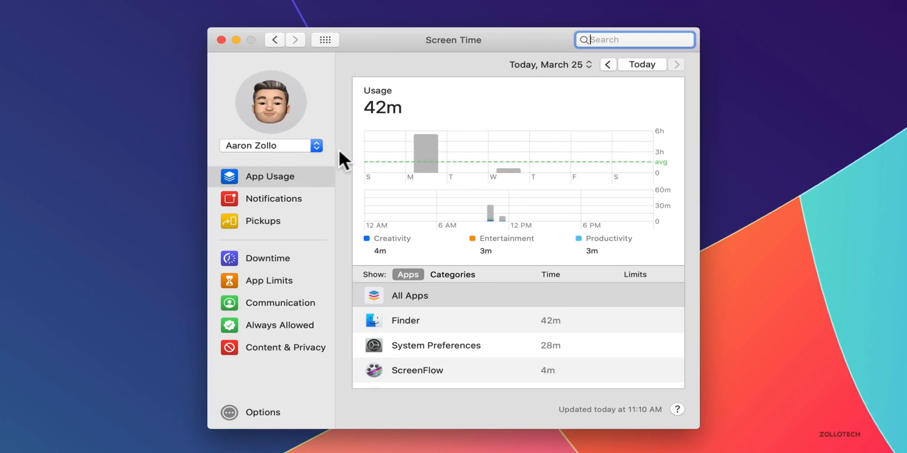
pyautogui.moveTo(346, 156)
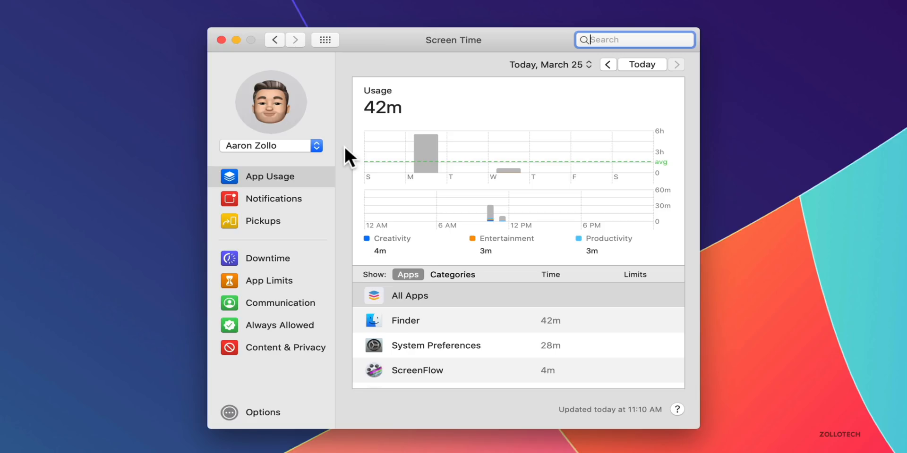
pyautogui.moveTo(349, 160)
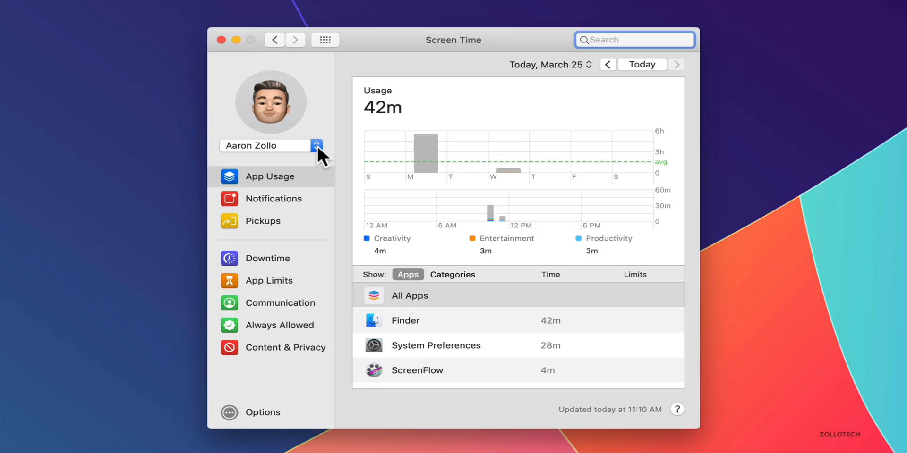
pyautogui.moveTo(327, 159)
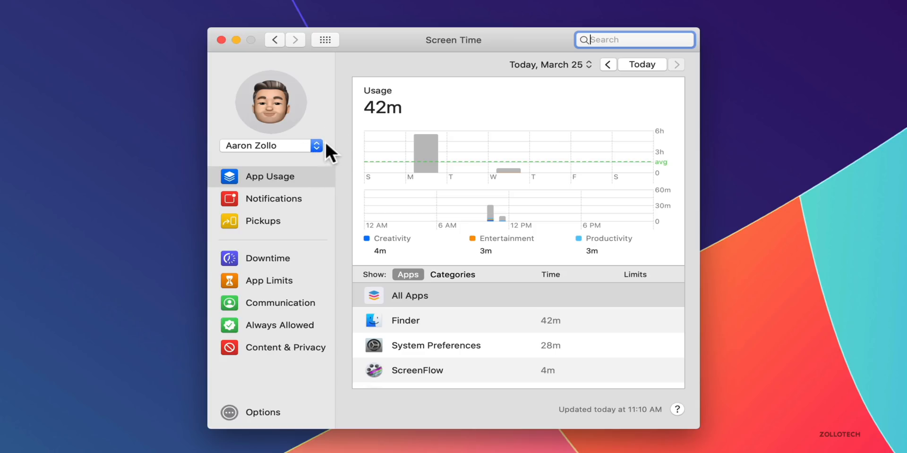
pyautogui.click(317, 145)
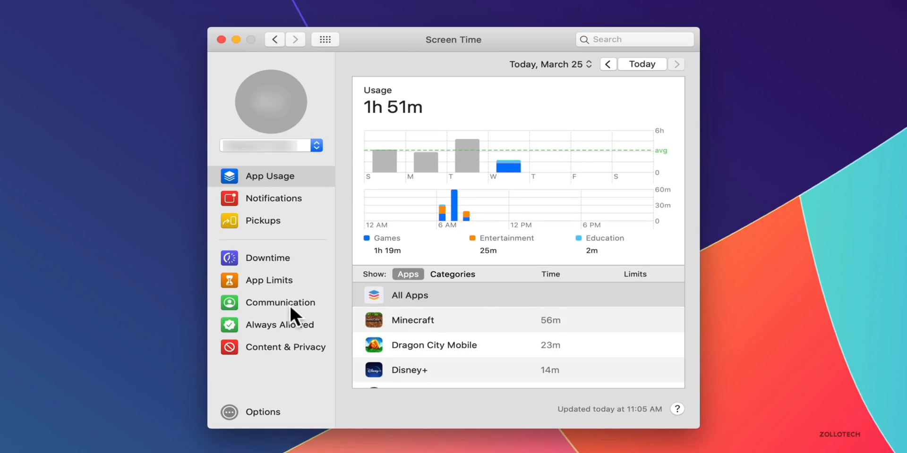
# - Show the Communication limits allowing Everyone during screen time and downtime
pyautogui.click(282, 302)
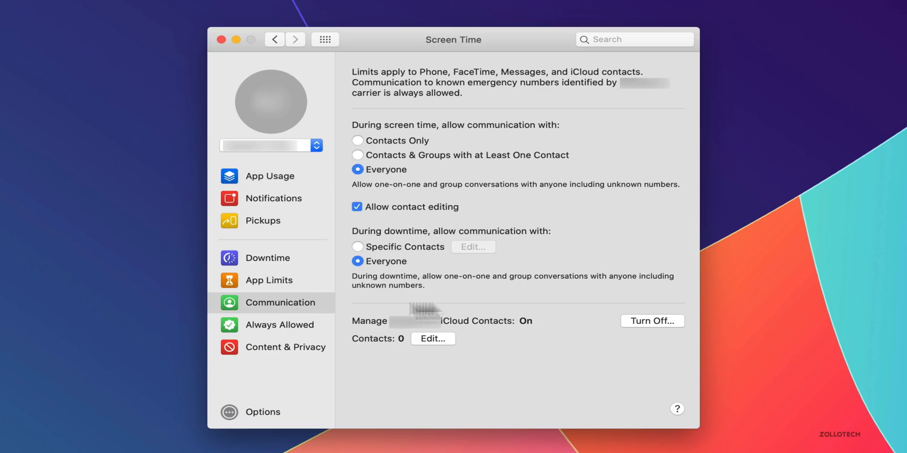
pyautogui.moveTo(635, 248)
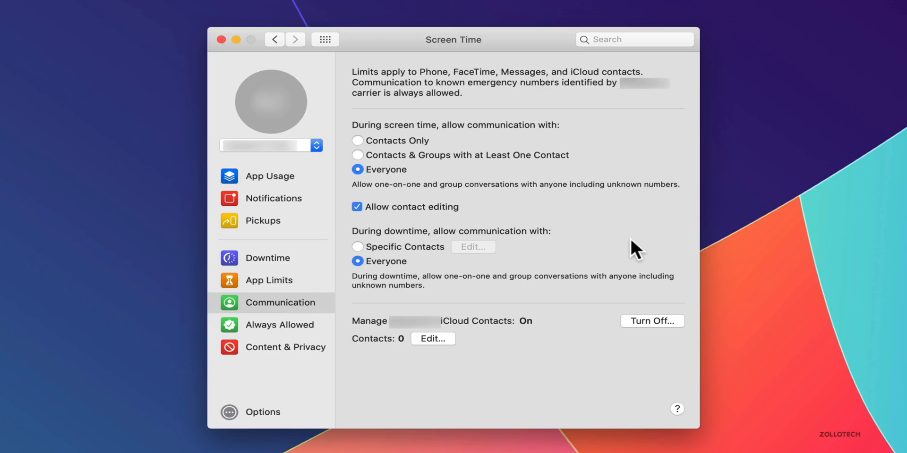
pyautogui.moveTo(626, 241)
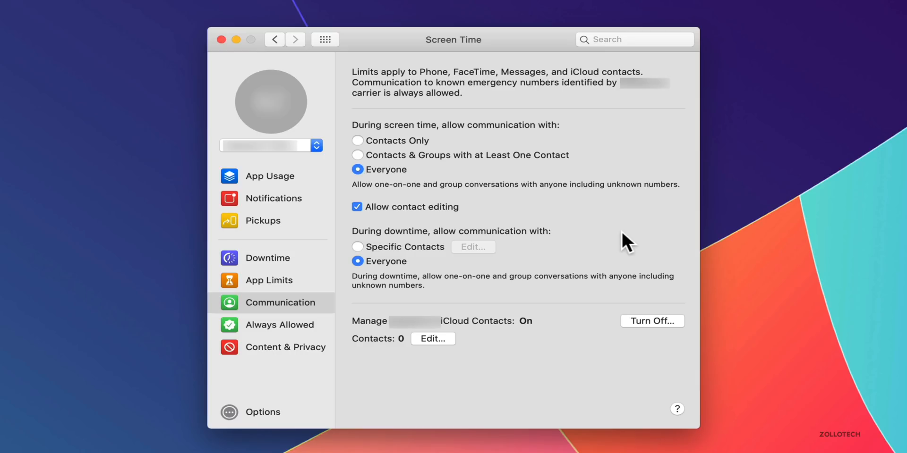
pyautogui.moveTo(612, 237)
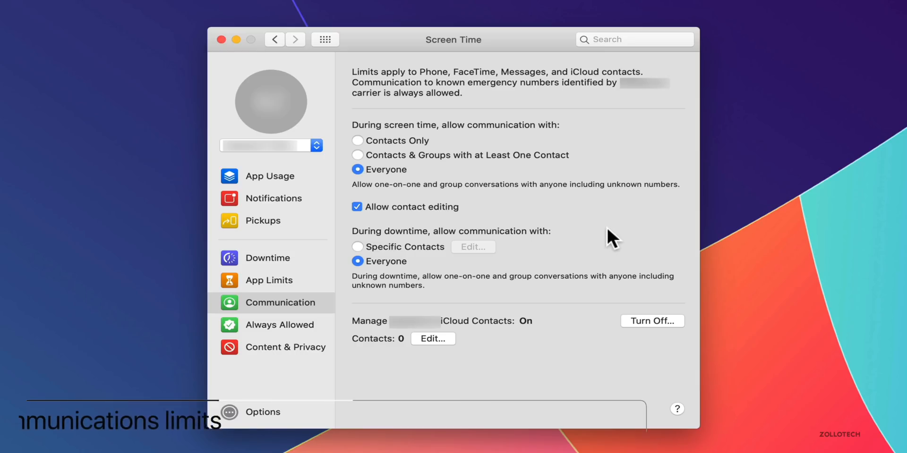
pyautogui.moveTo(596, 227)
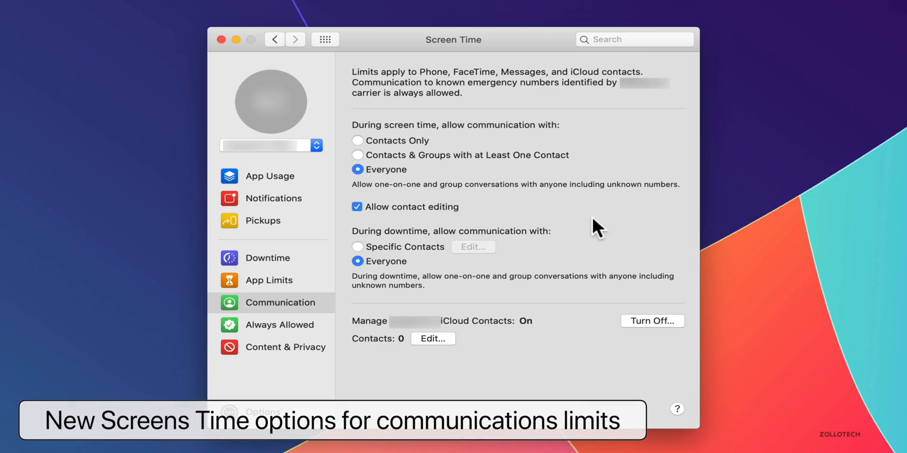
pyautogui.moveTo(603, 229)
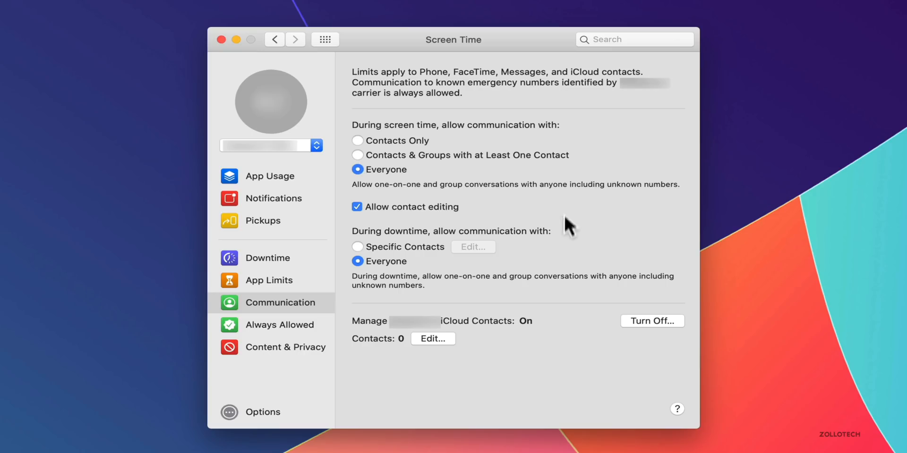
pyautogui.moveTo(606, 186)
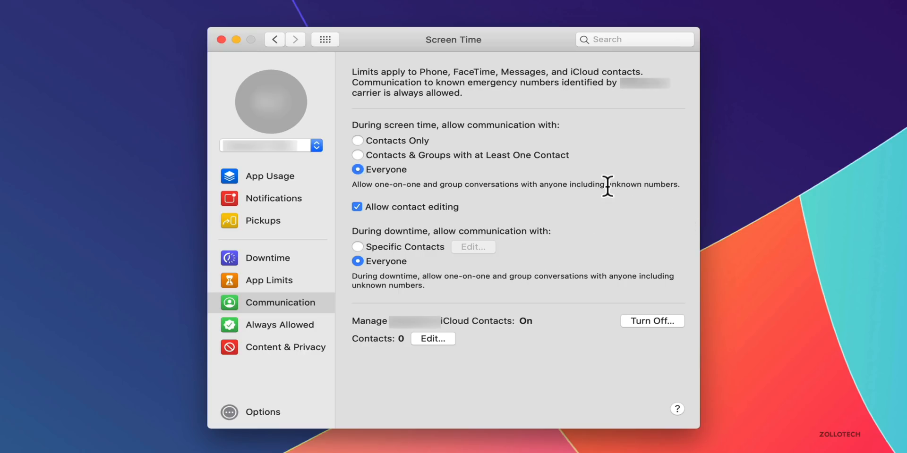
pyautogui.moveTo(636, 165)
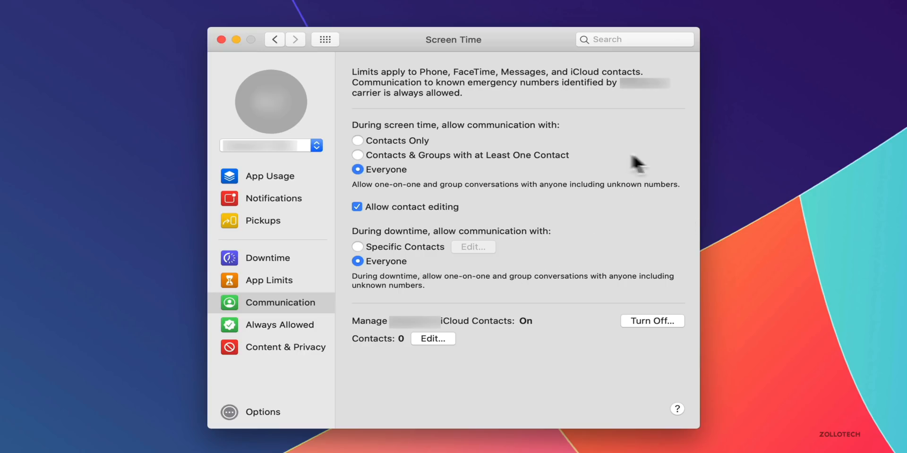
pyautogui.moveTo(594, 85)
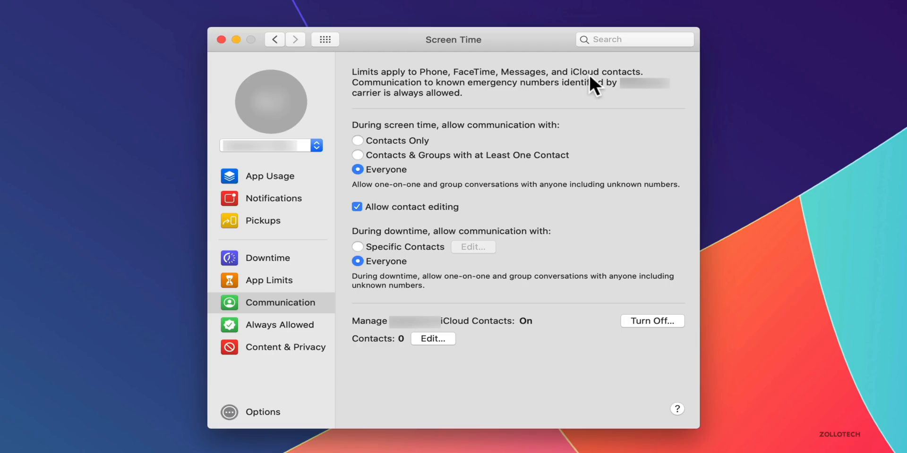
pyautogui.moveTo(602, 198)
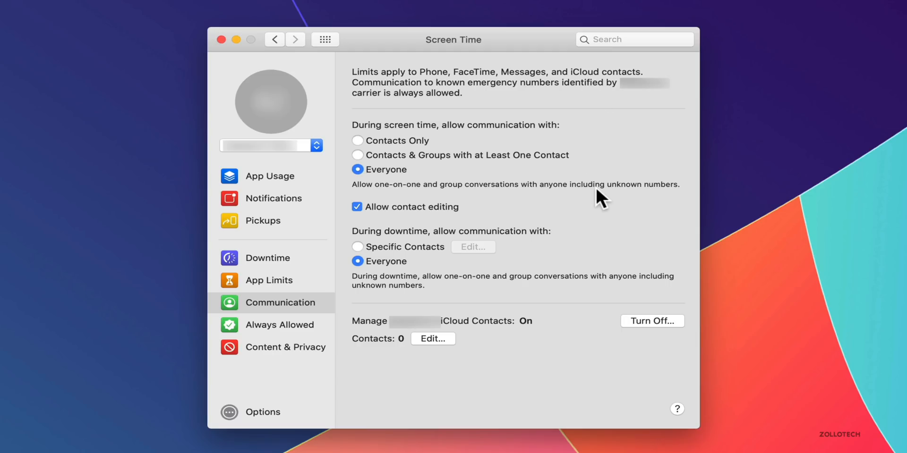
pyautogui.moveTo(298, 356)
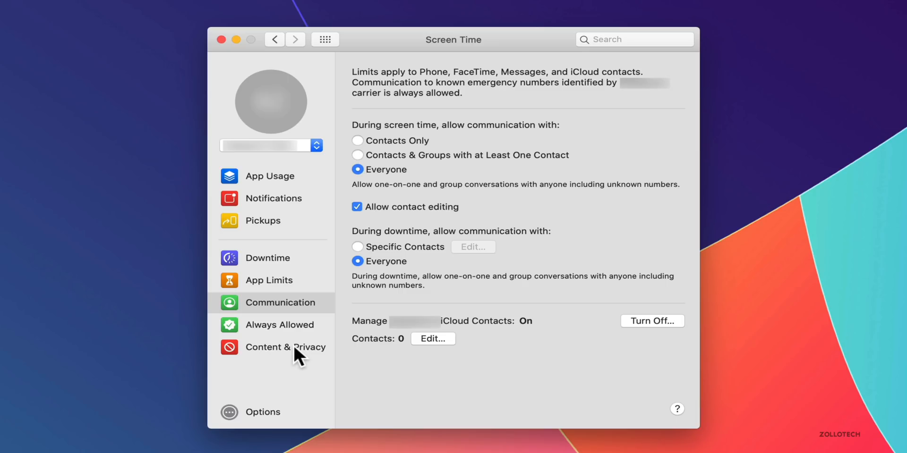
# - Review the Content & Privacy Stores restrictions, then close System Preferences
pyautogui.click(301, 347)
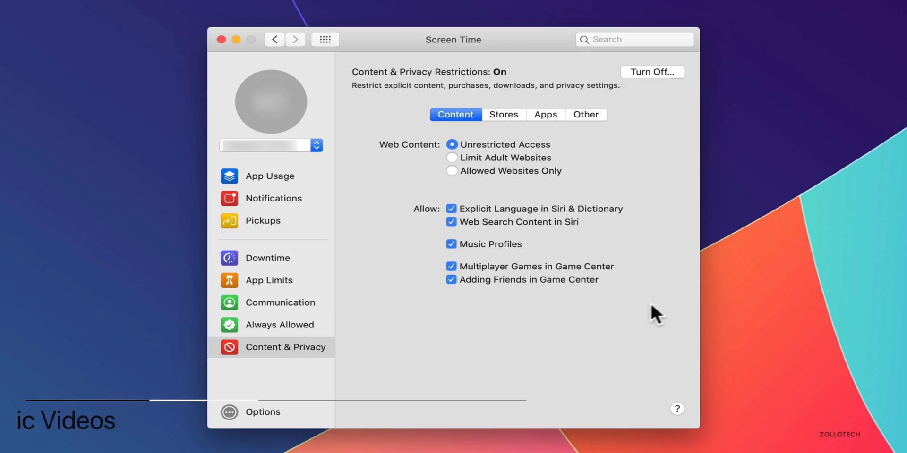
pyautogui.moveTo(649, 179)
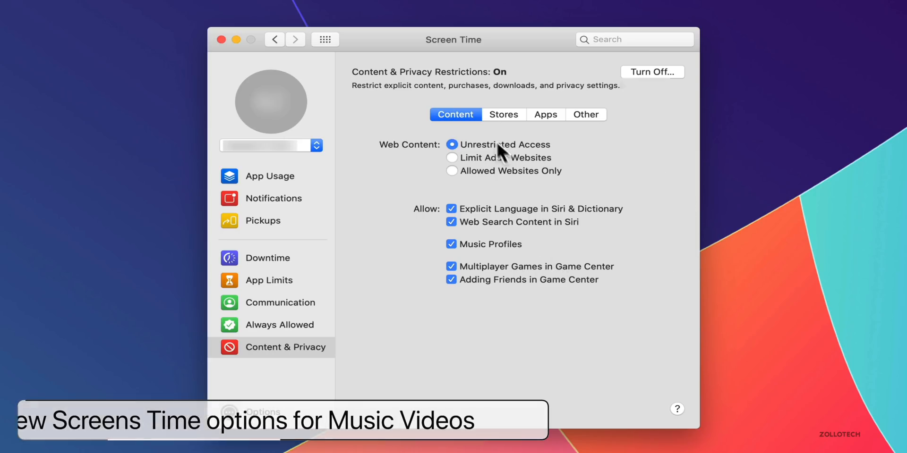
pyautogui.click(503, 114)
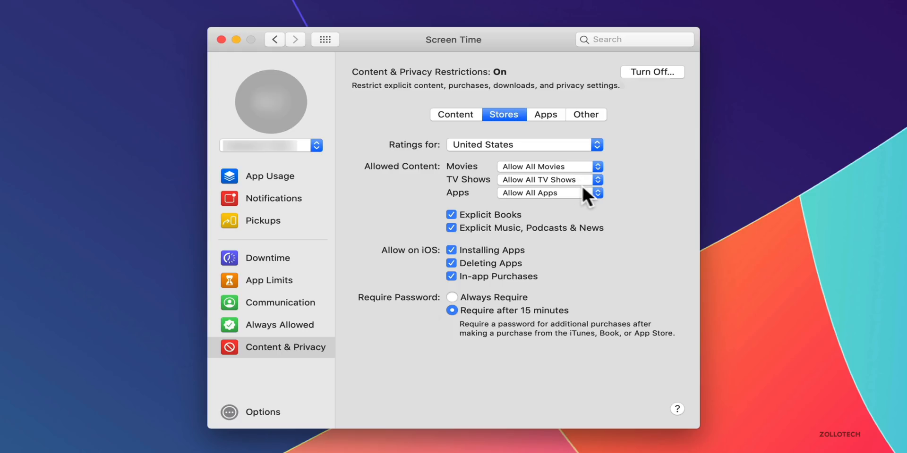
pyautogui.moveTo(645, 382)
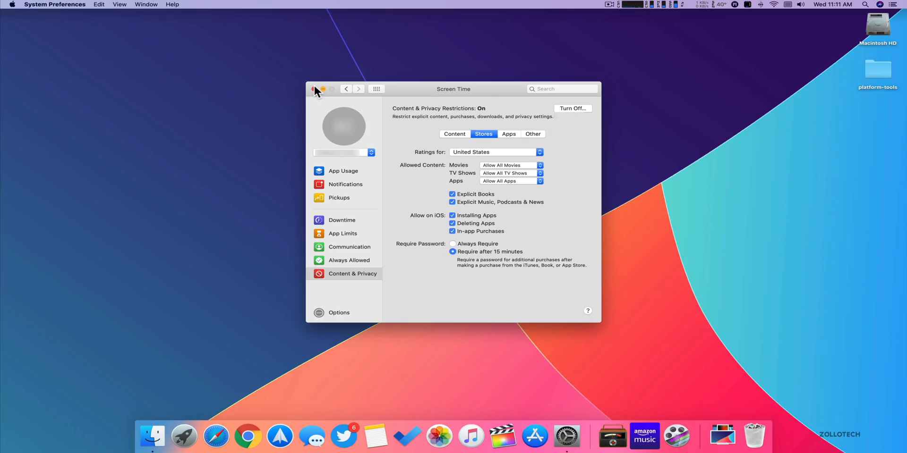
pyautogui.click(316, 88)
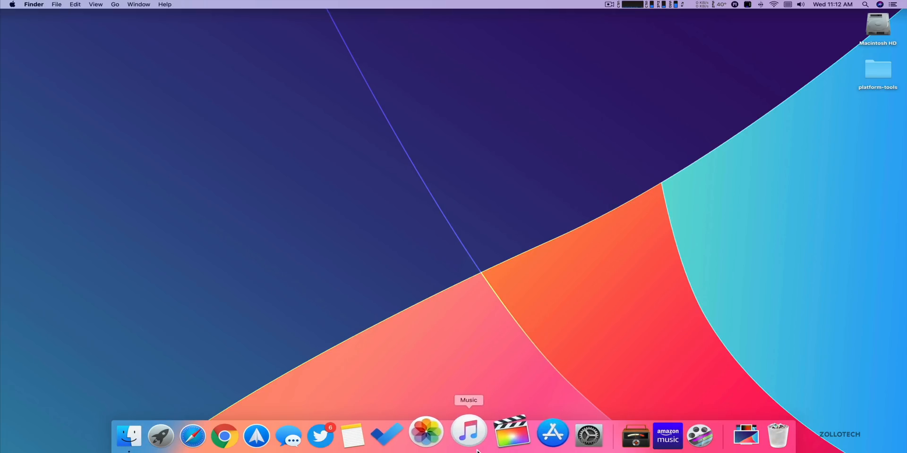
# - Play LEDGER's 'My Arms' in Music, scroll its real-time lyrics, then hide them
pyautogui.click(468, 435)
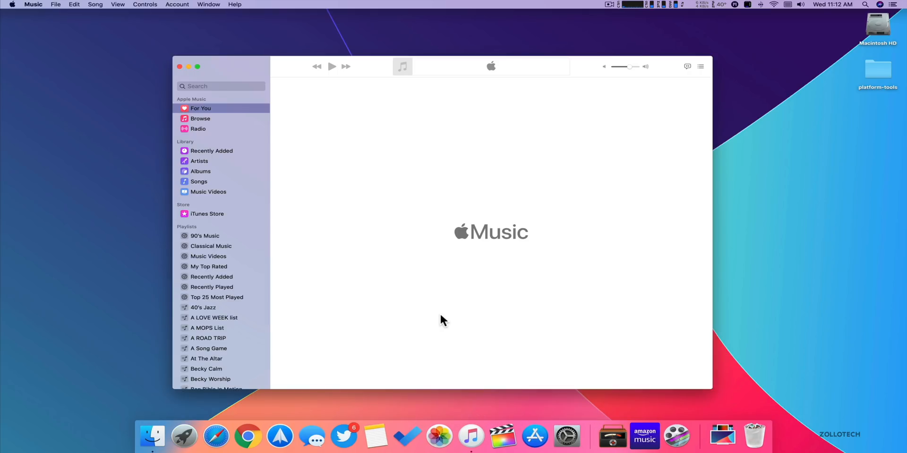
pyautogui.moveTo(261, 129)
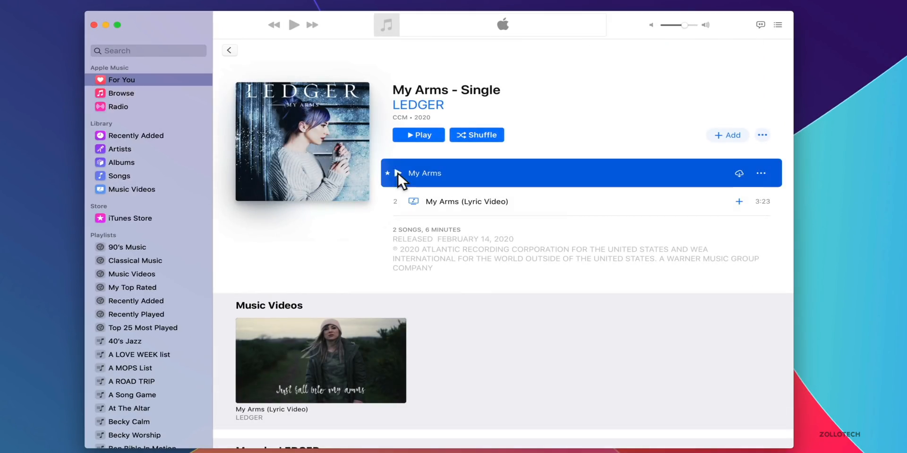
pyautogui.click(398, 172)
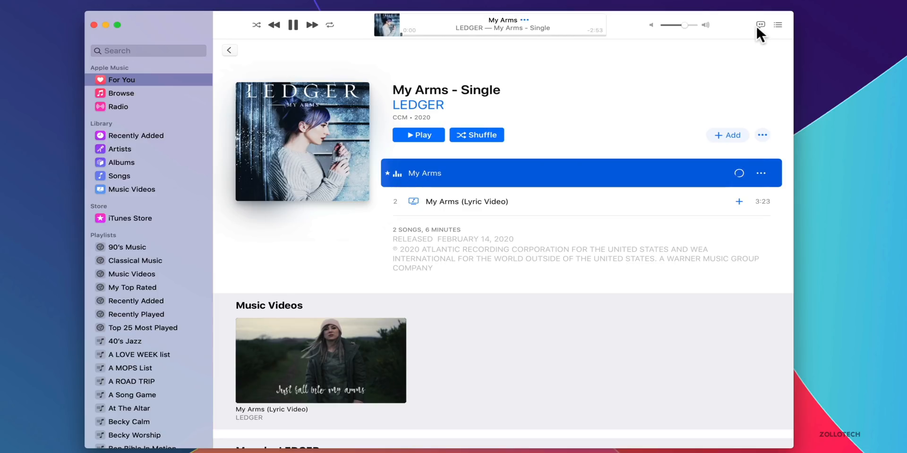
pyautogui.click(759, 25)
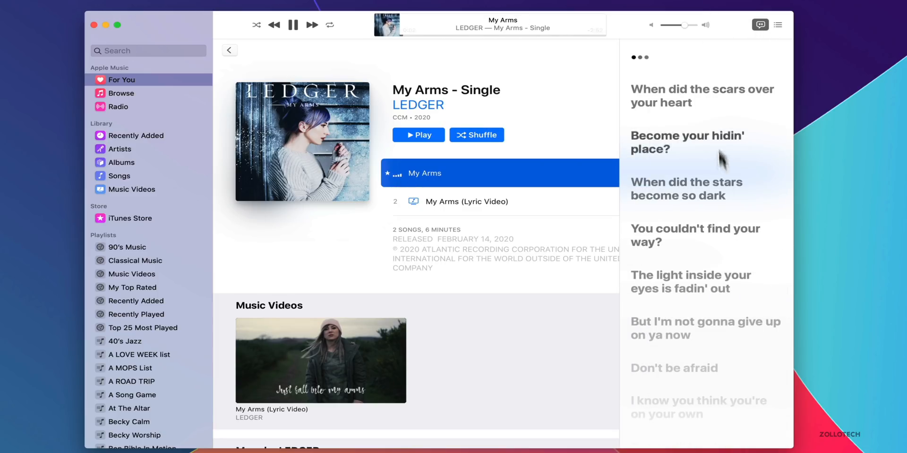
pyautogui.scroll(-3)
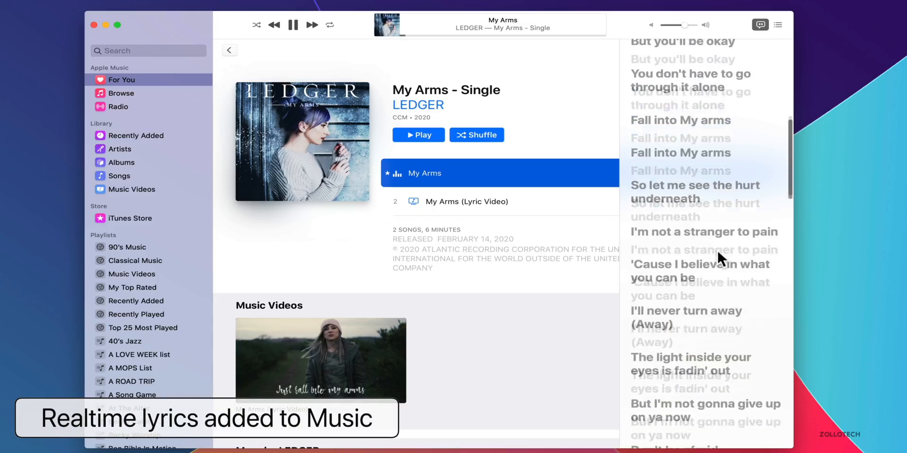
pyautogui.scroll(-3)
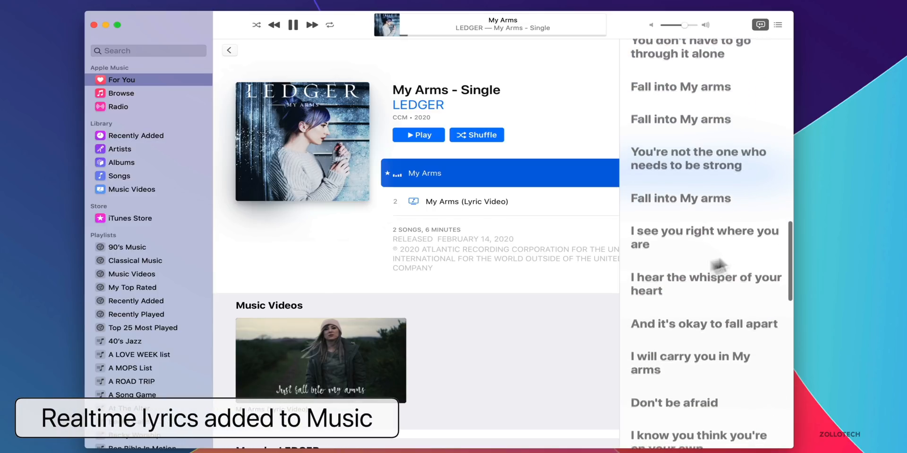
pyautogui.scroll(-3)
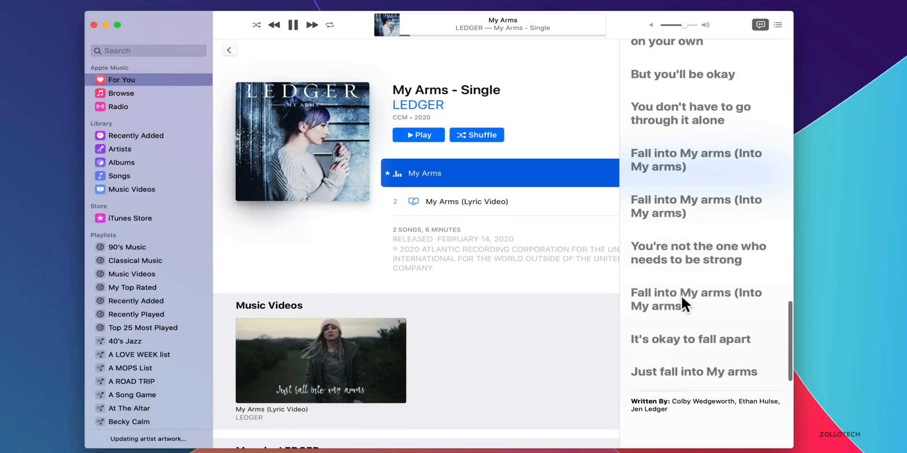
pyautogui.scroll(-3)
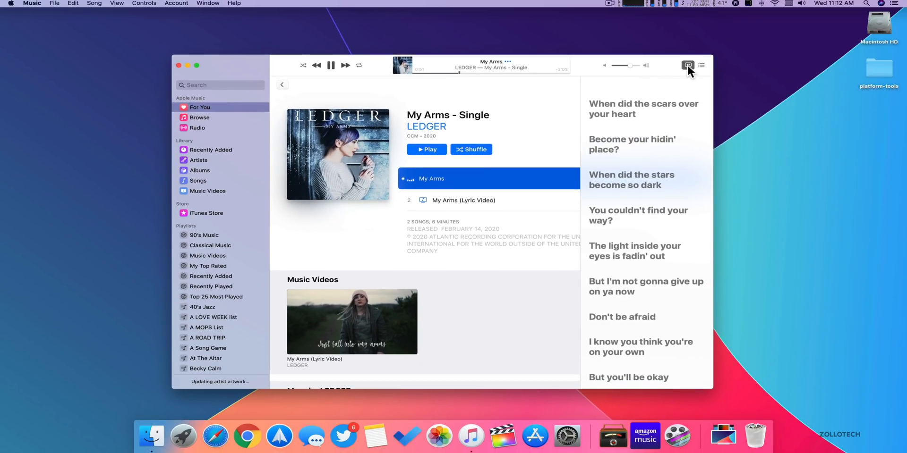
pyautogui.click(31, 3)
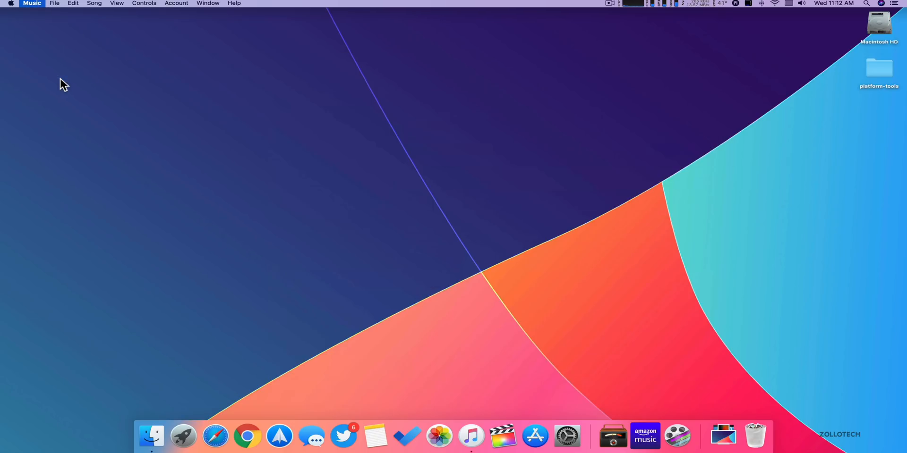
# - Return to the desktop, launch Safari, and choose File > Import From > Google Chrome
pyautogui.click(515, 257)
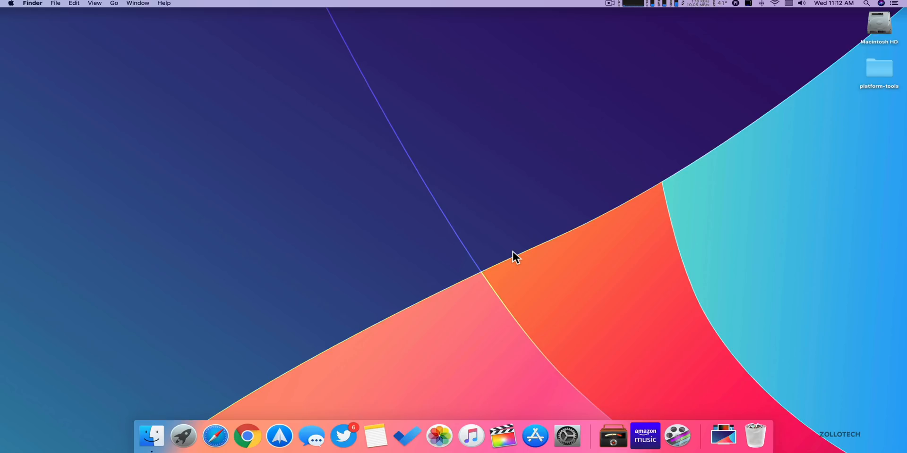
pyautogui.moveTo(506, 258)
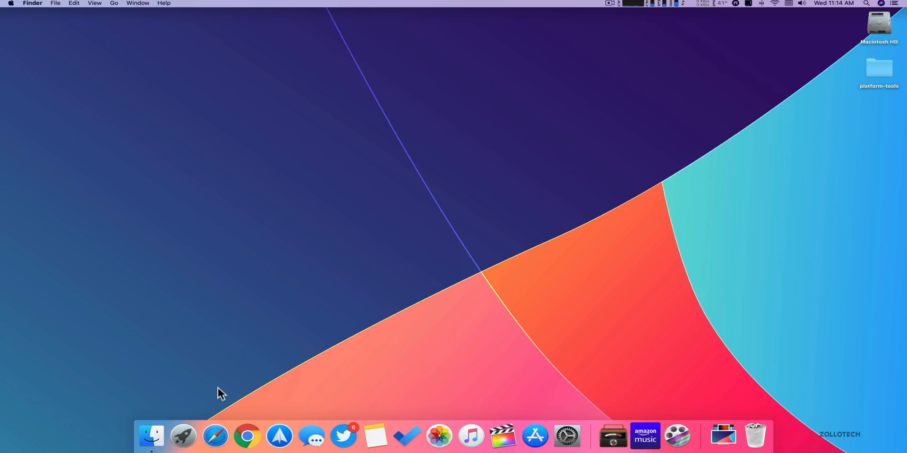
pyautogui.click(216, 436)
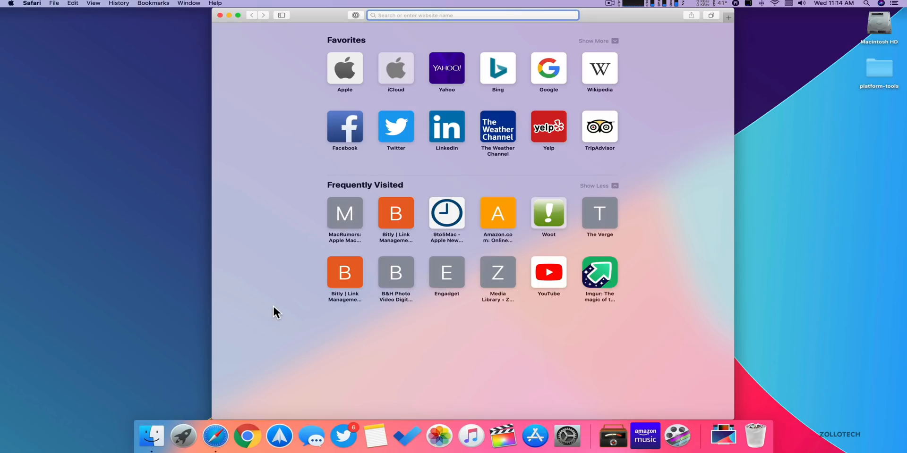
pyautogui.moveTo(45, 39)
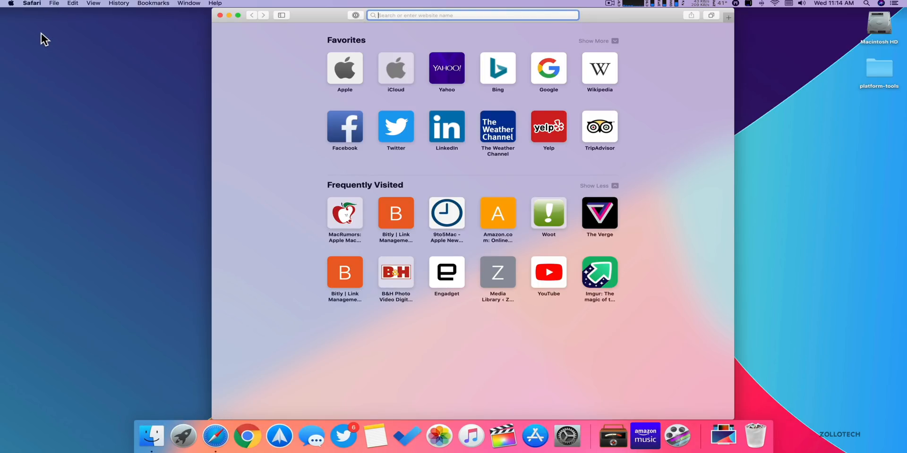
pyautogui.click(54, 3)
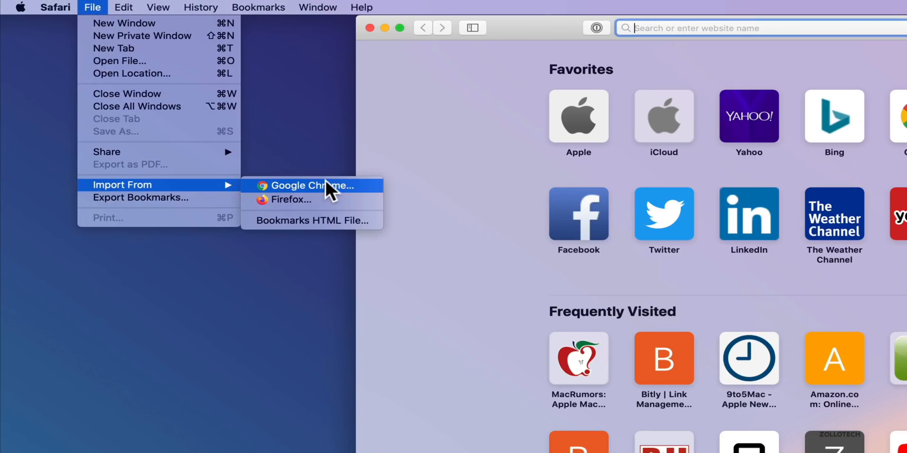
pyautogui.click(311, 186)
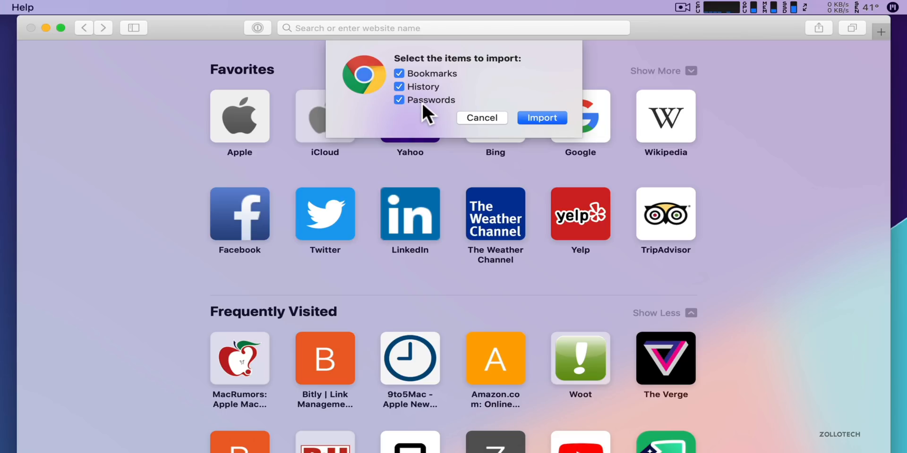
pyautogui.moveTo(474, 126)
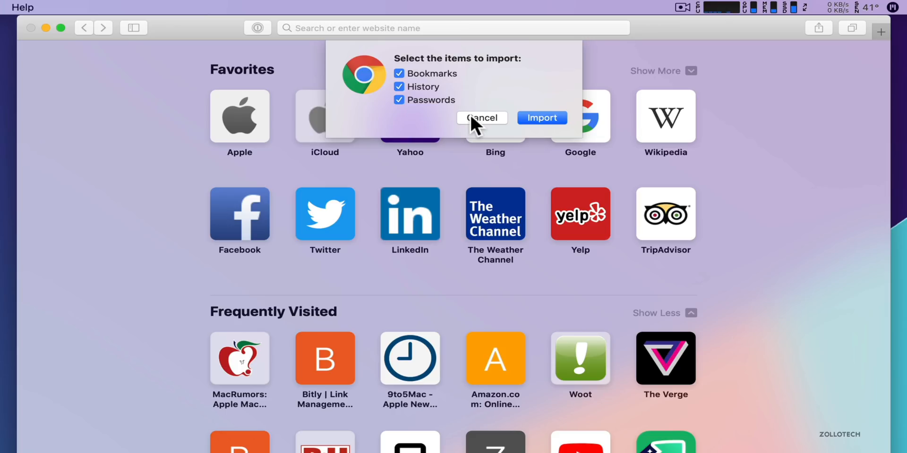
# - Cancel the Google Chrome import without importing anything
pyautogui.click(481, 118)
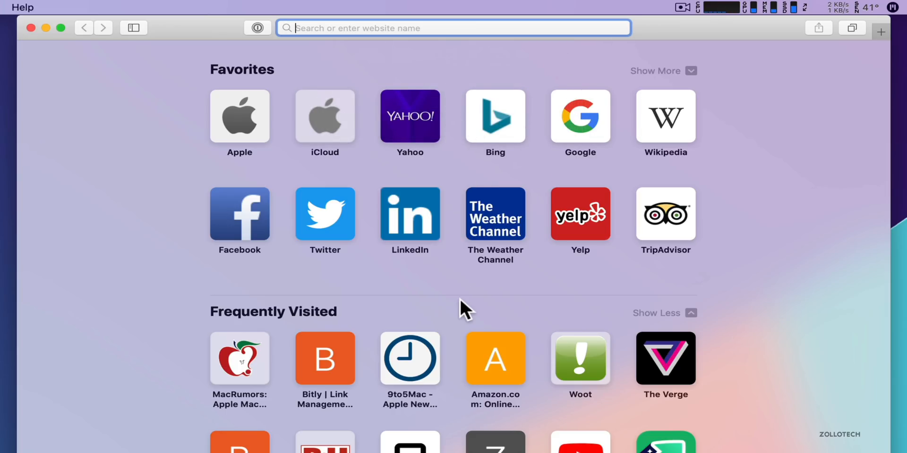
pyautogui.moveTo(596, 223)
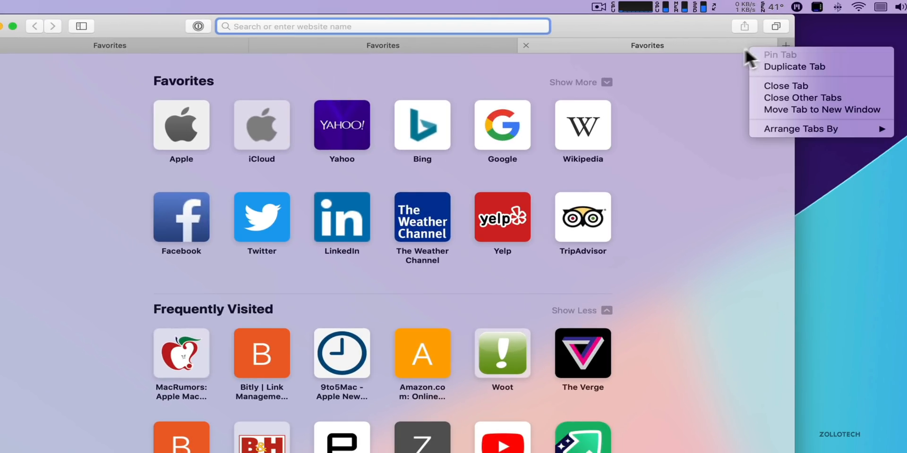
pyautogui.moveTo(755, 63)
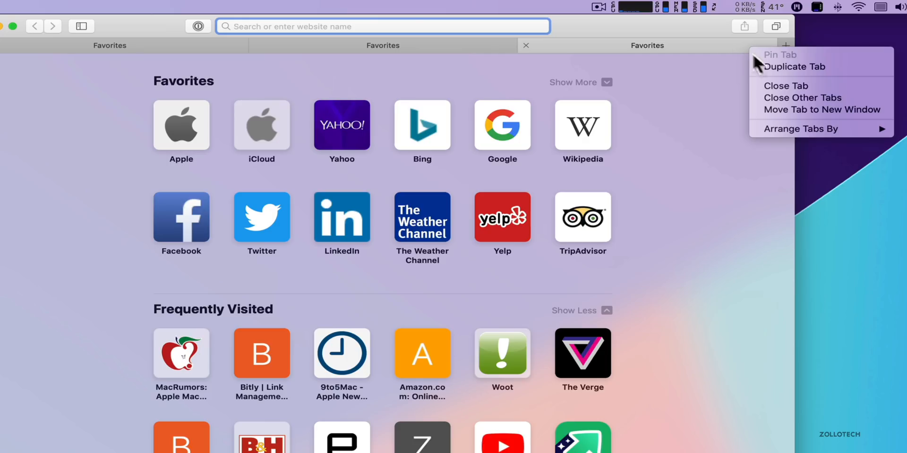
pyautogui.moveTo(784, 98)
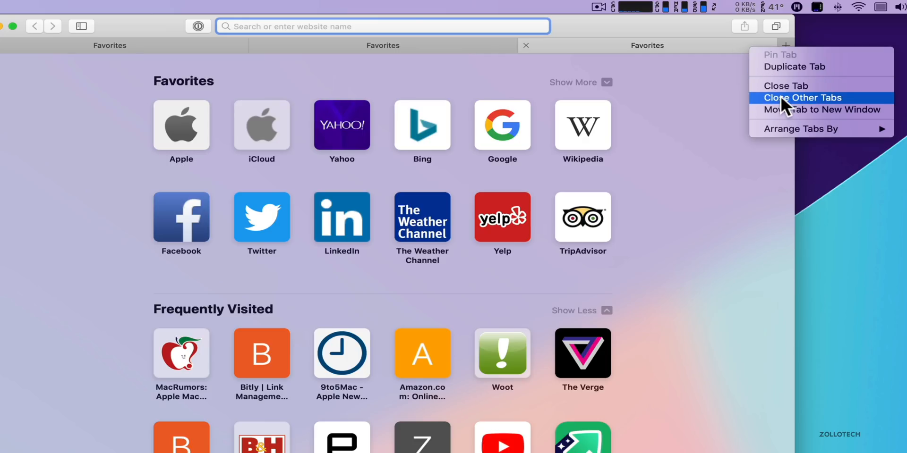
pyautogui.moveTo(785, 86)
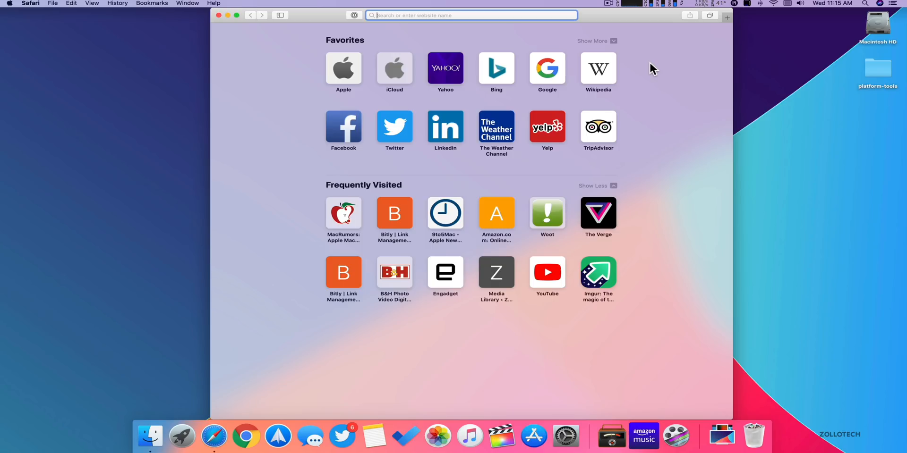
pyautogui.moveTo(607, 157)
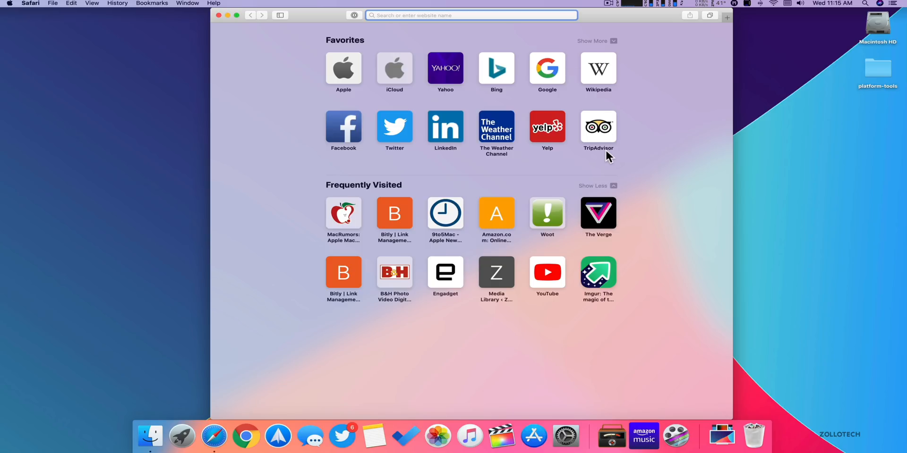
pyautogui.moveTo(579, 176)
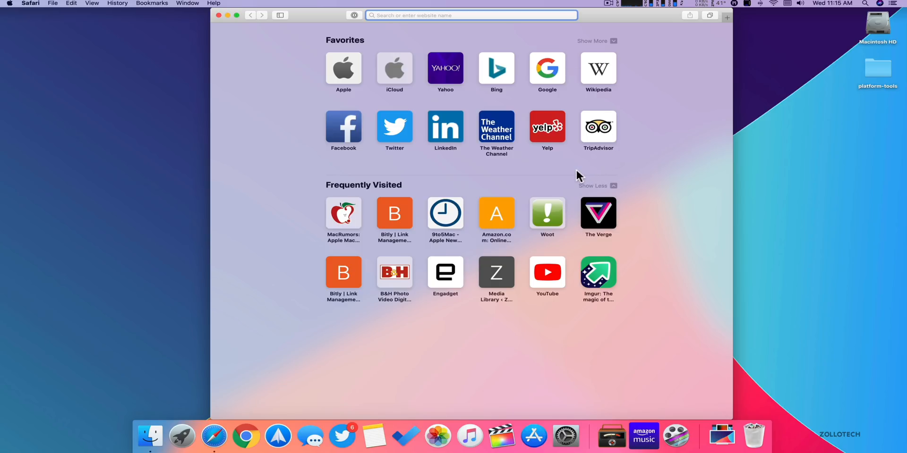
pyautogui.moveTo(571, 186)
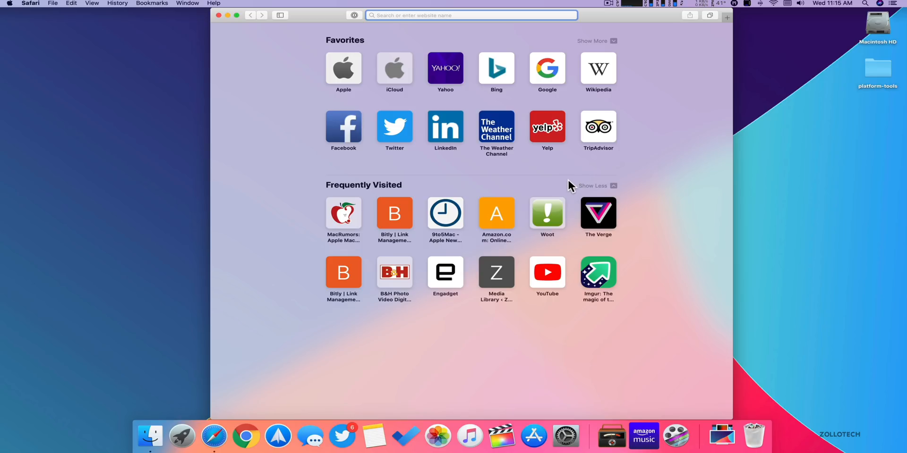
pyautogui.moveTo(634, 119)
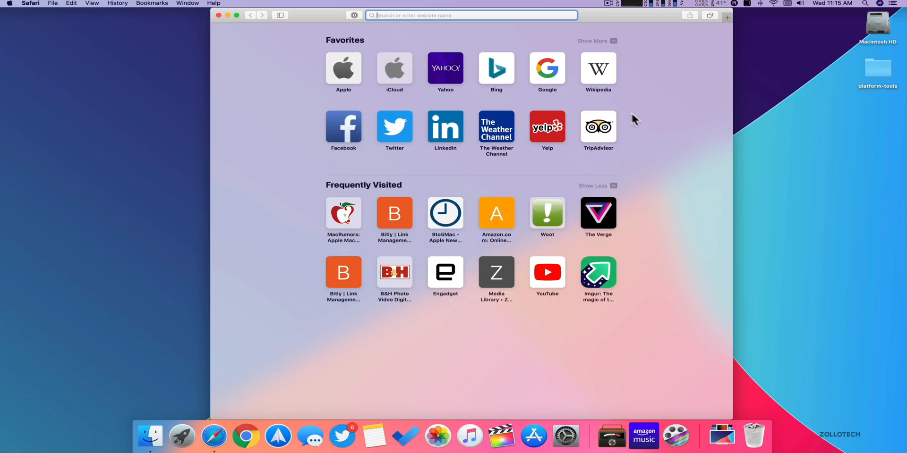
pyautogui.moveTo(661, 159)
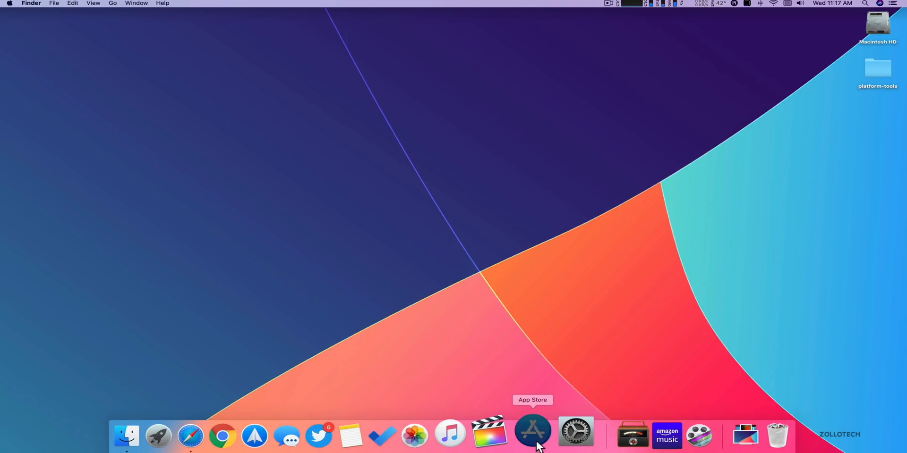
# - Launch the App Store and scroll through Discover's featured app stories
pyautogui.click(532, 435)
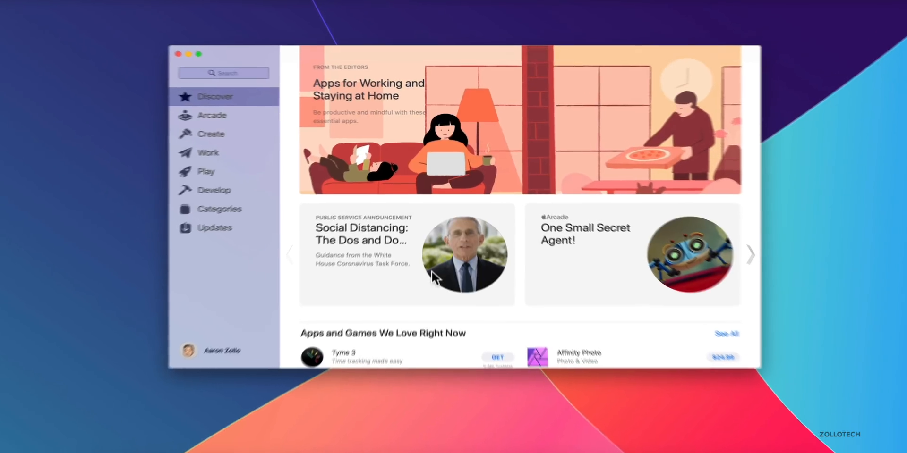
pyautogui.scroll(-3)
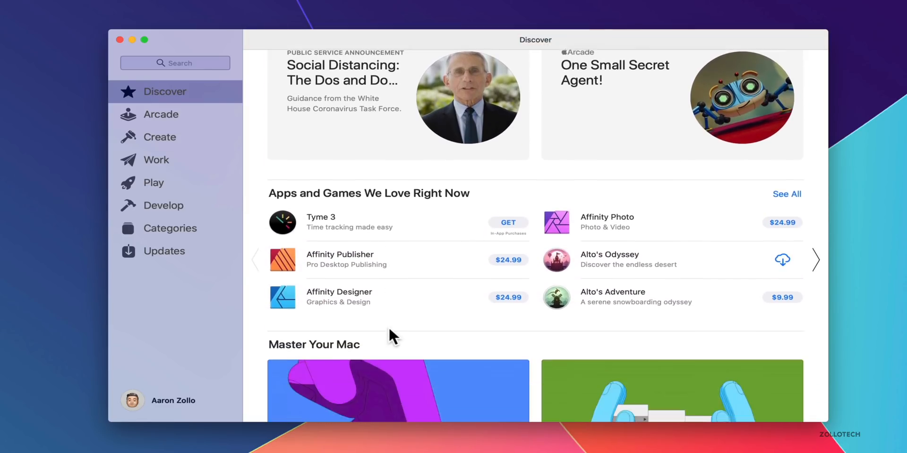
pyautogui.scroll(-3)
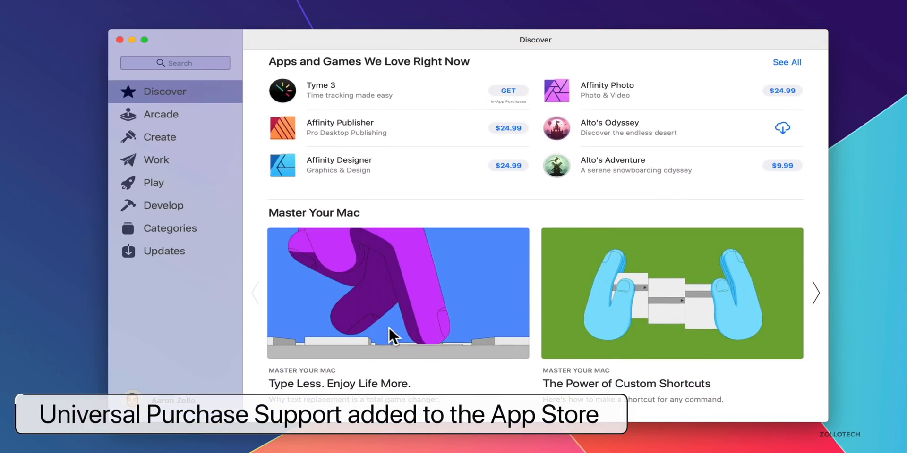
pyautogui.moveTo(436, 183)
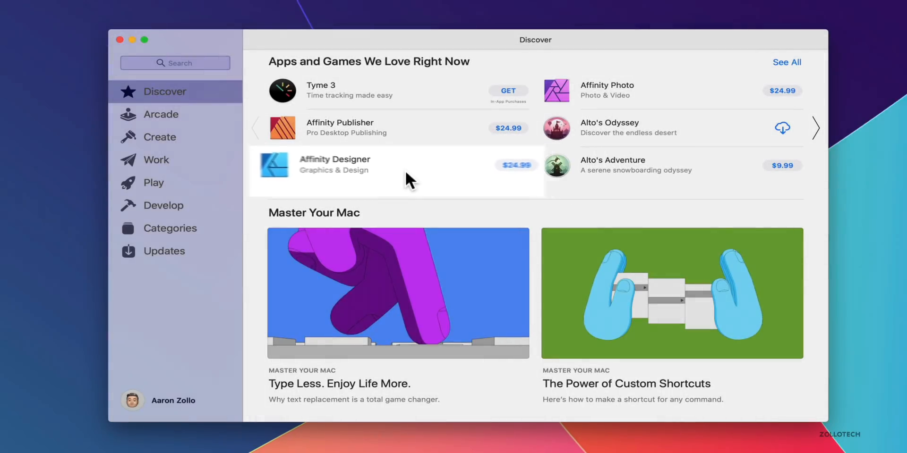
pyautogui.moveTo(414, 197)
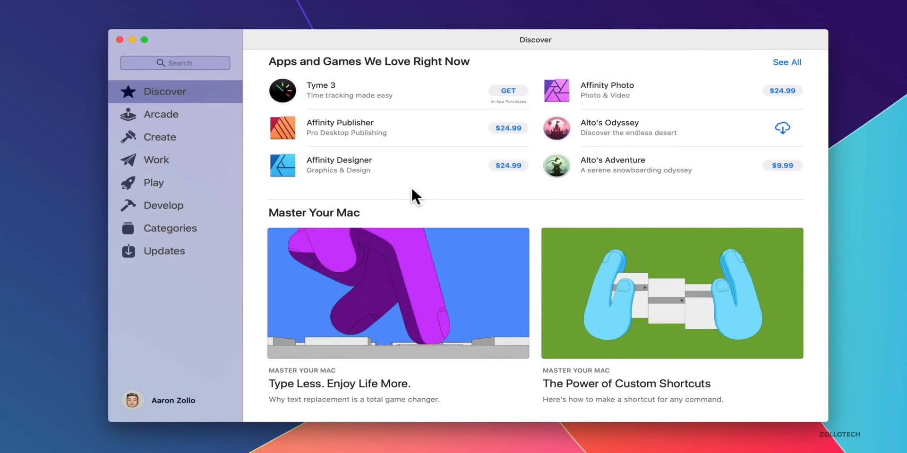
pyautogui.moveTo(443, 178)
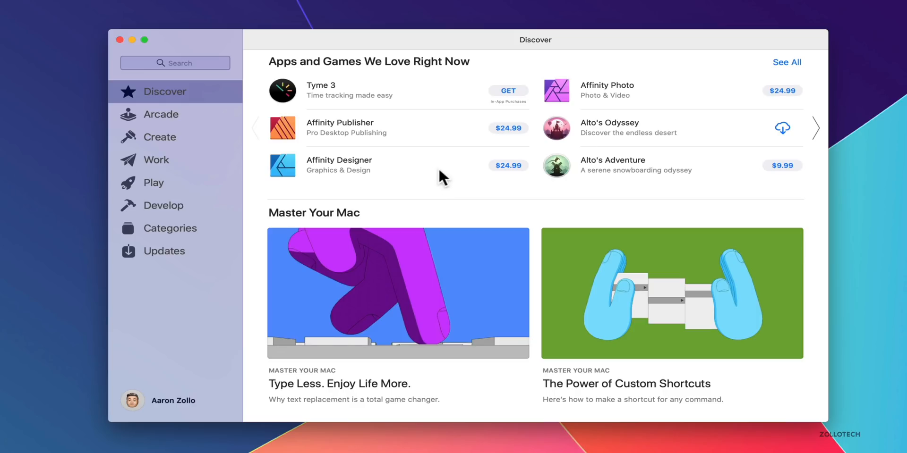
pyautogui.moveTo(456, 175)
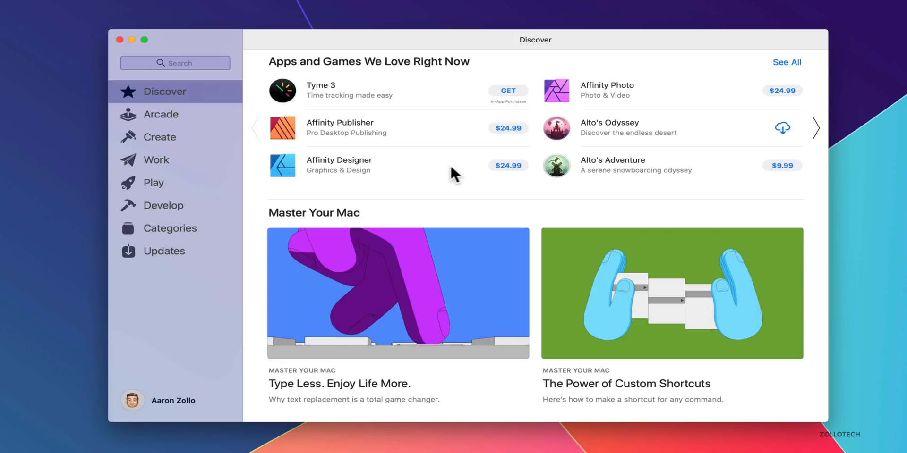
pyautogui.moveTo(428, 186)
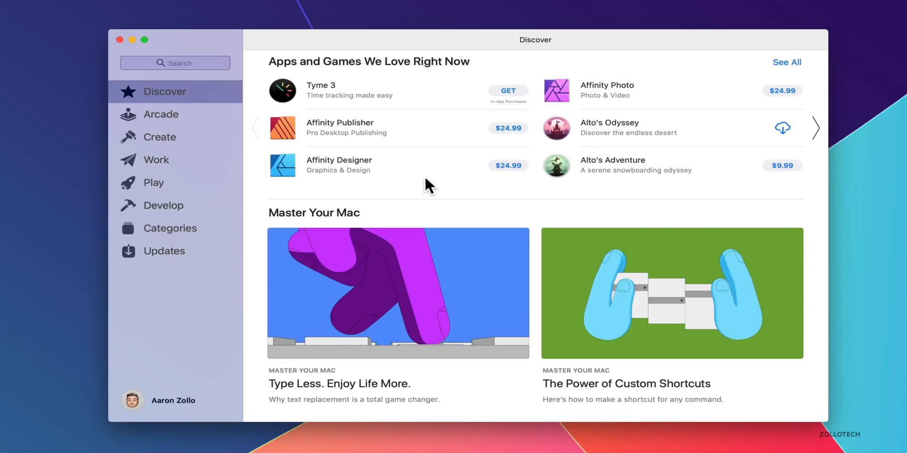
pyautogui.scroll(-3)
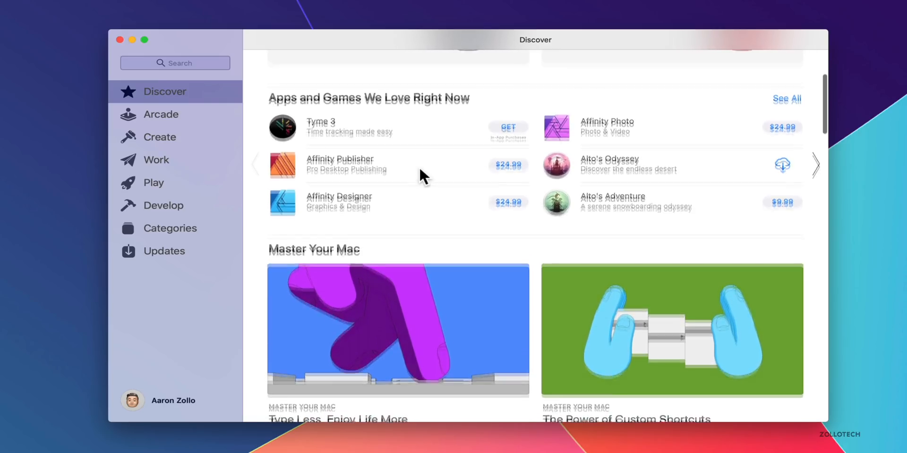
pyautogui.scroll(3)
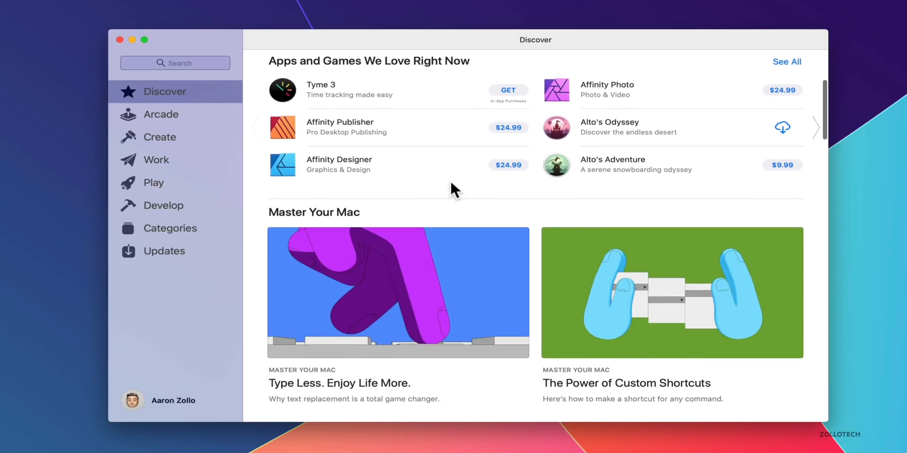
pyautogui.moveTo(163, 121)
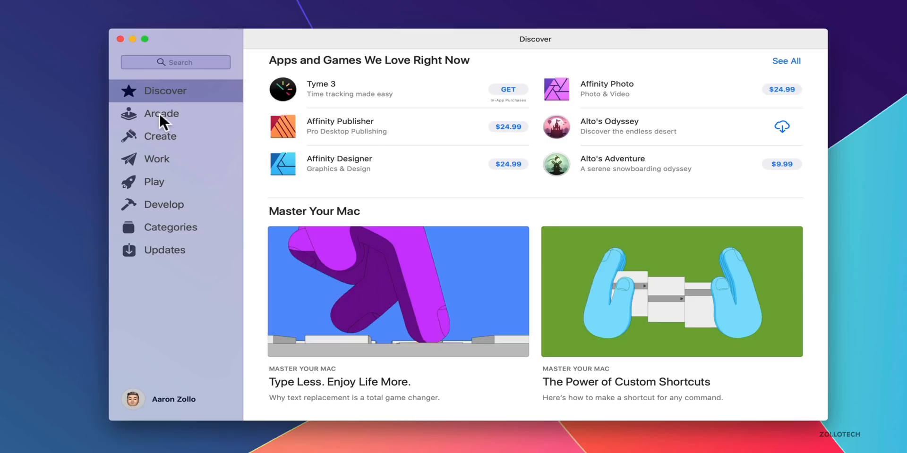
# - Open Arcade and scroll past the Agent 8 banner and Top Arcade Games This Week
pyautogui.click(162, 114)
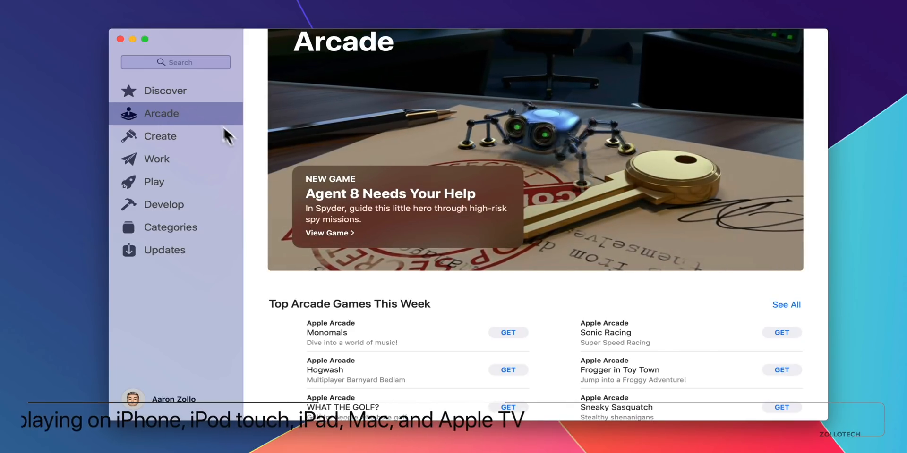
pyautogui.scroll(-3)
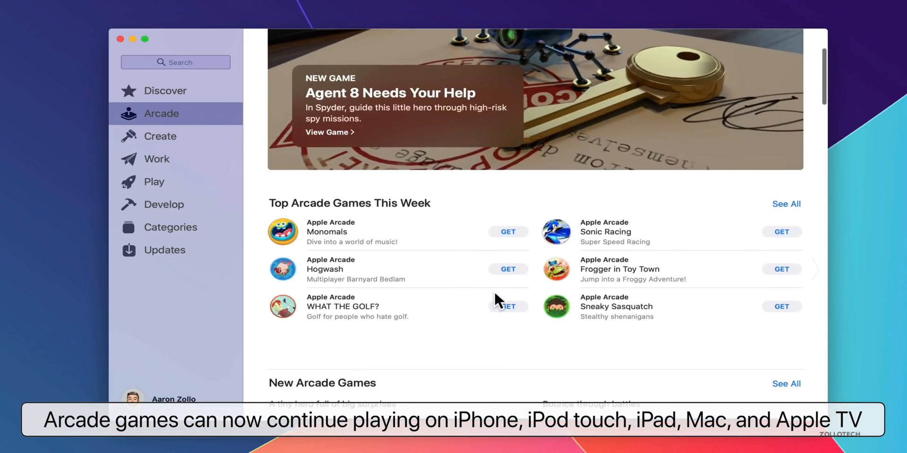
pyautogui.scroll(-3)
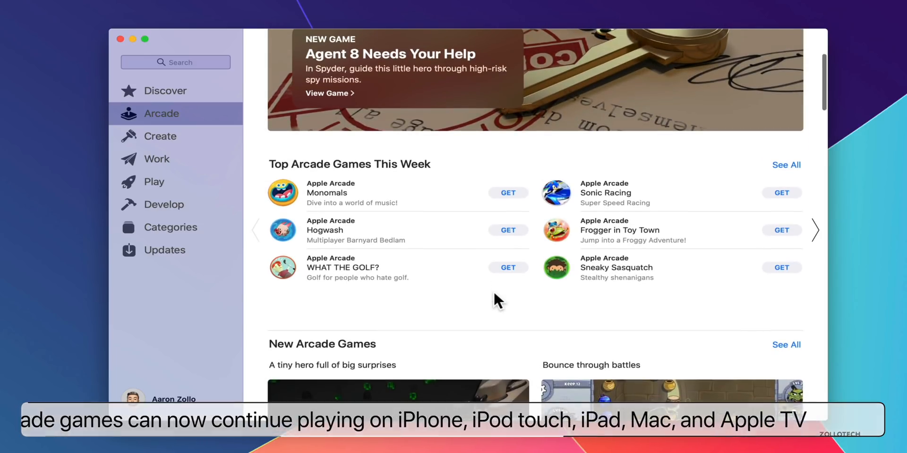
pyautogui.scroll(3)
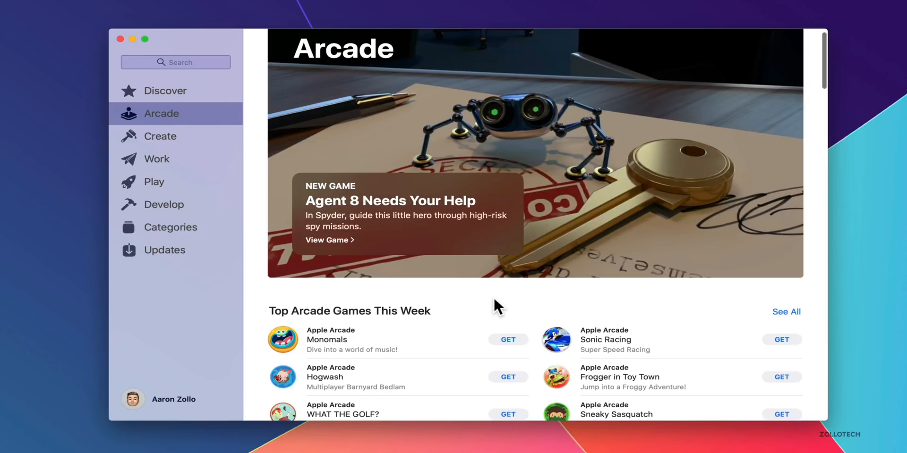
pyautogui.scroll(-3)
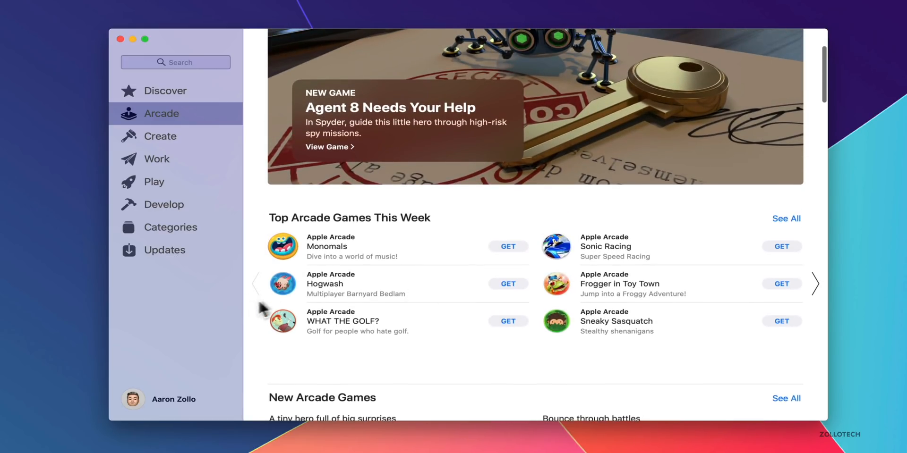
pyautogui.moveTo(670, 234)
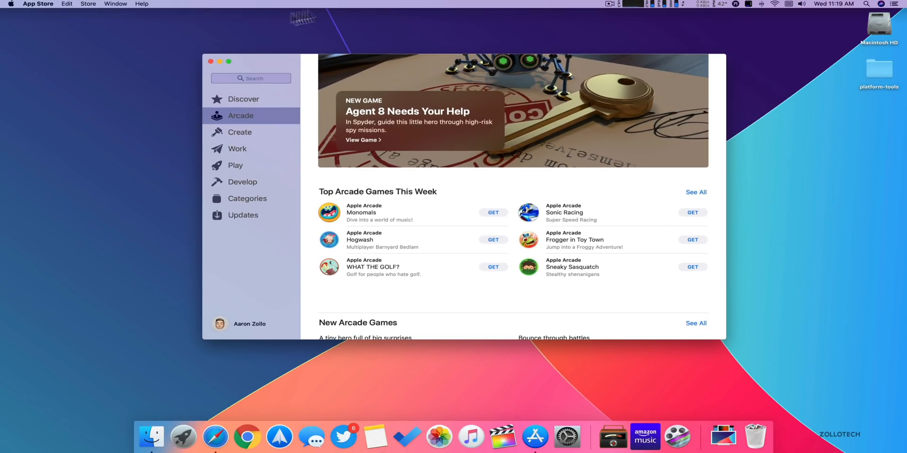
pyautogui.moveTo(211, 61)
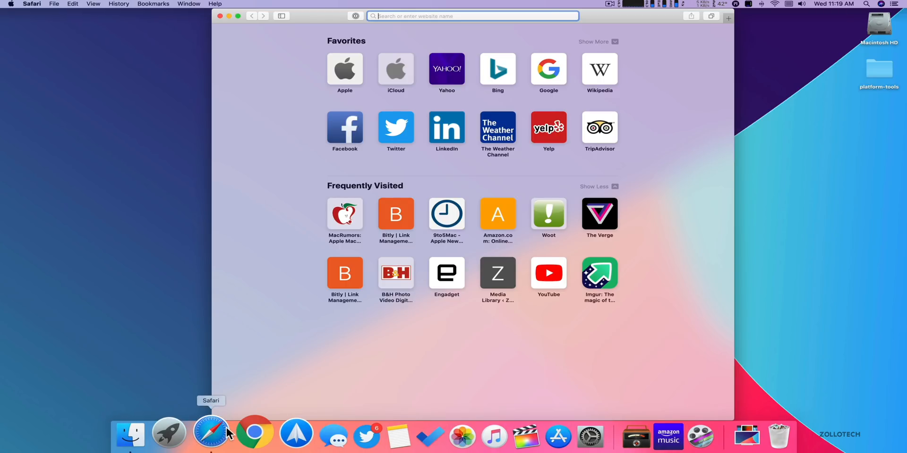
# - Open apple.com from Safari Favorites and navigate to its Mac page
pyautogui.click(344, 70)
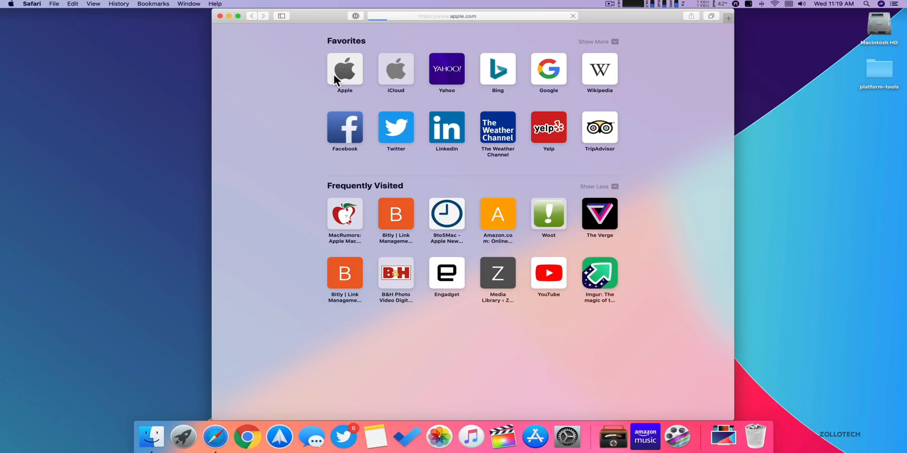
pyautogui.click(345, 68)
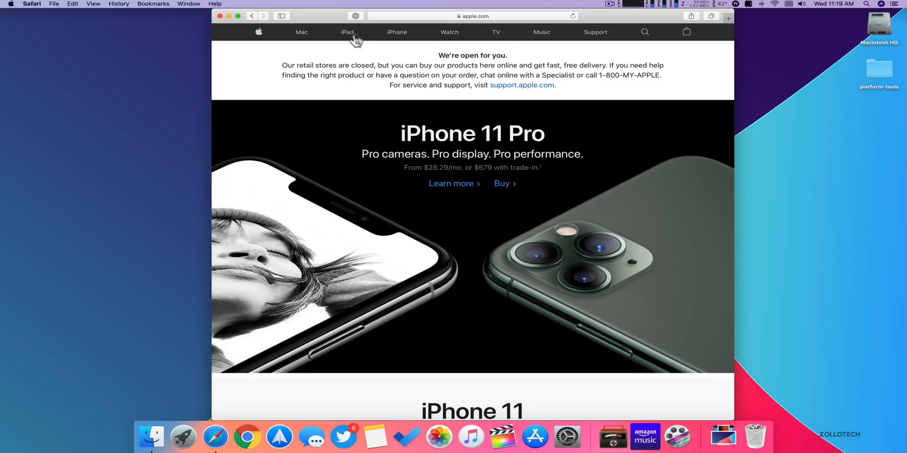
pyautogui.click(301, 31)
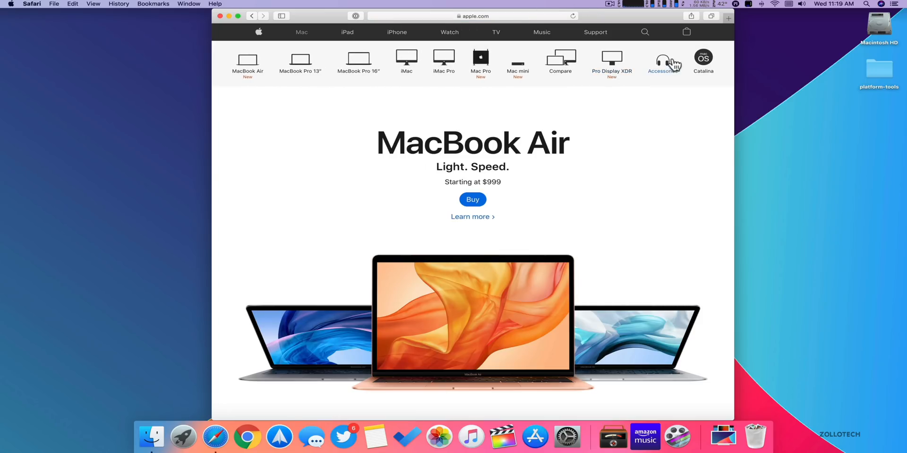
pyautogui.click(611, 62)
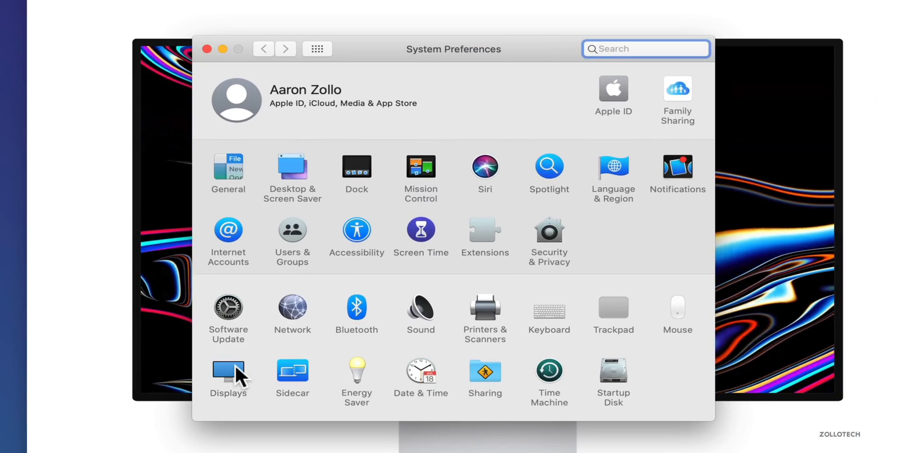
# - View the Scaled resolution options in Displays, then quit System Preferences
pyautogui.click(228, 371)
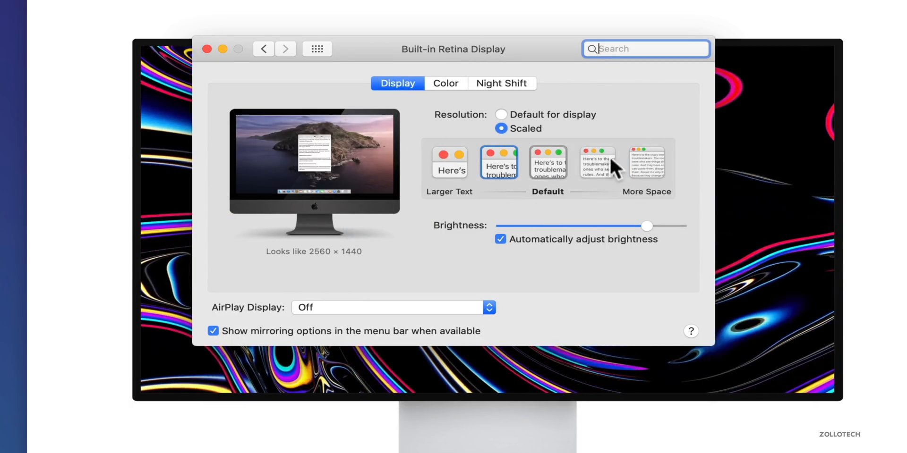
pyautogui.click(446, 83)
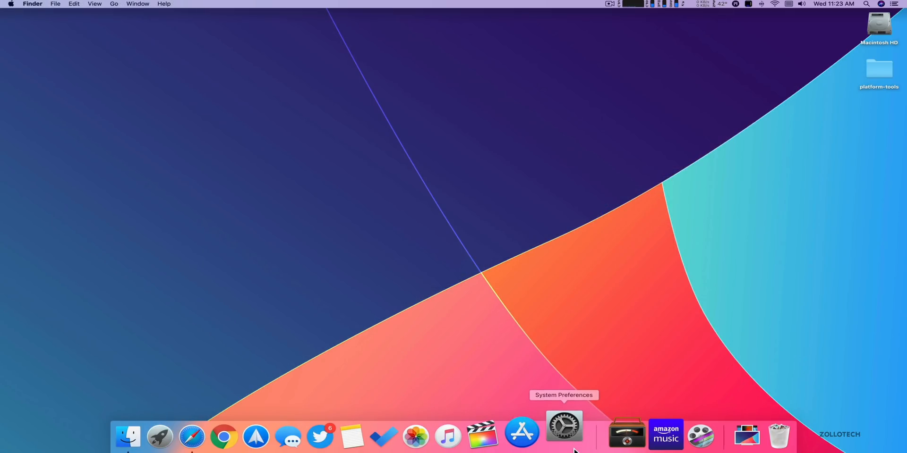
# - Open Accessibility's Pointer Control and show Alternate Control Methods, including head pointer
pyautogui.click(564, 435)
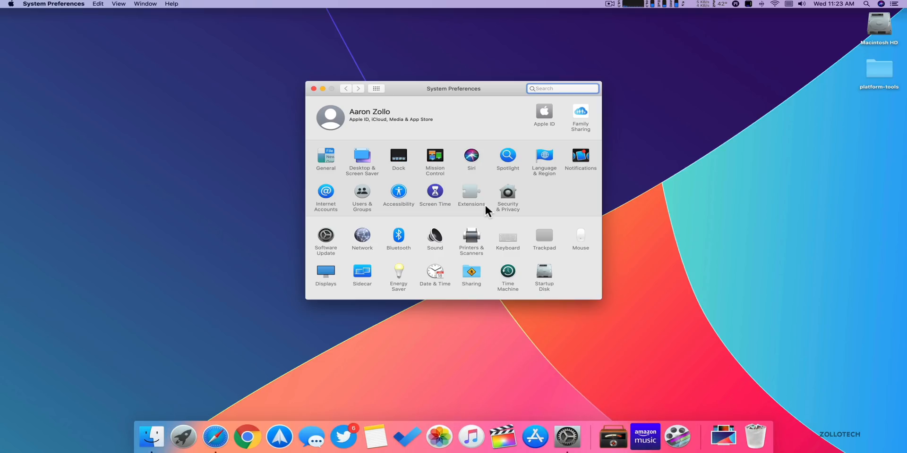
pyautogui.moveTo(398, 193)
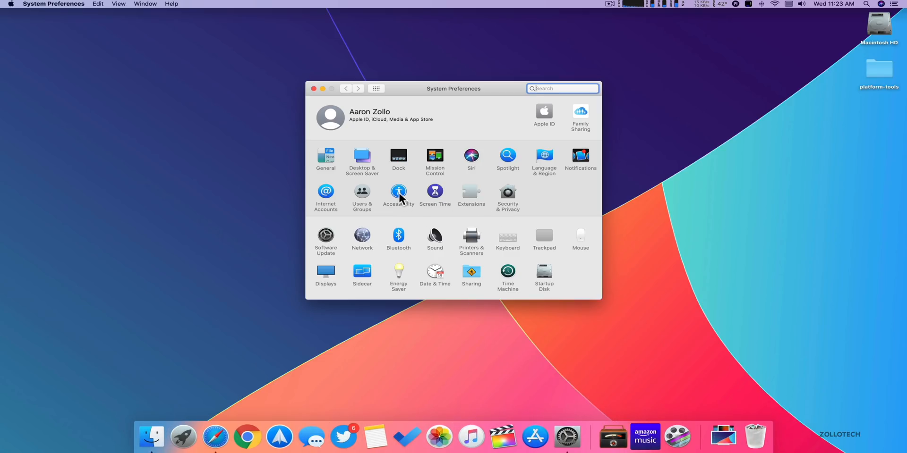
pyautogui.click(399, 191)
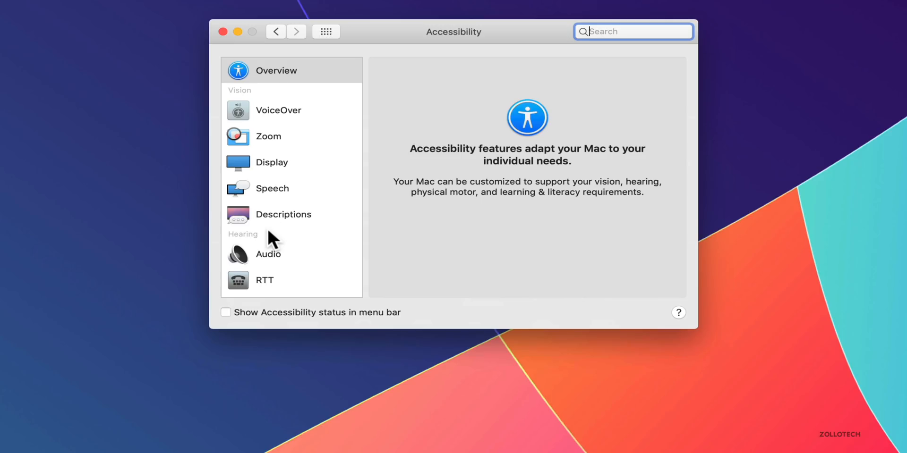
pyautogui.click(289, 192)
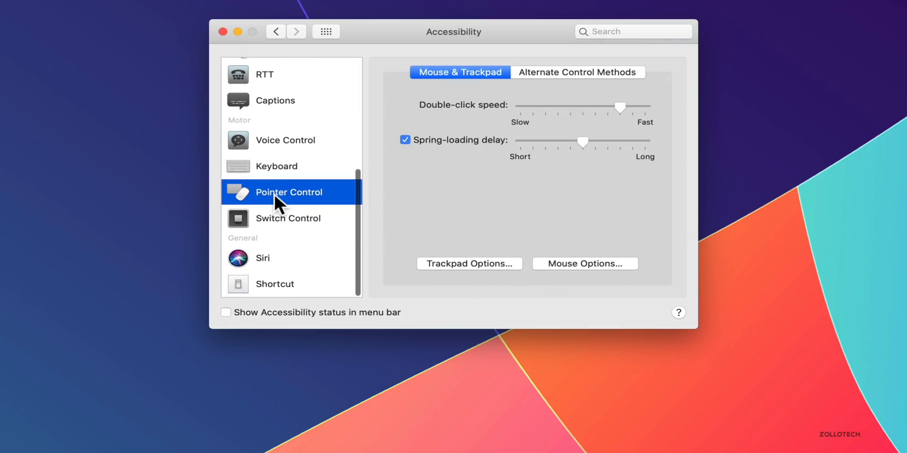
pyautogui.moveTo(544, 98)
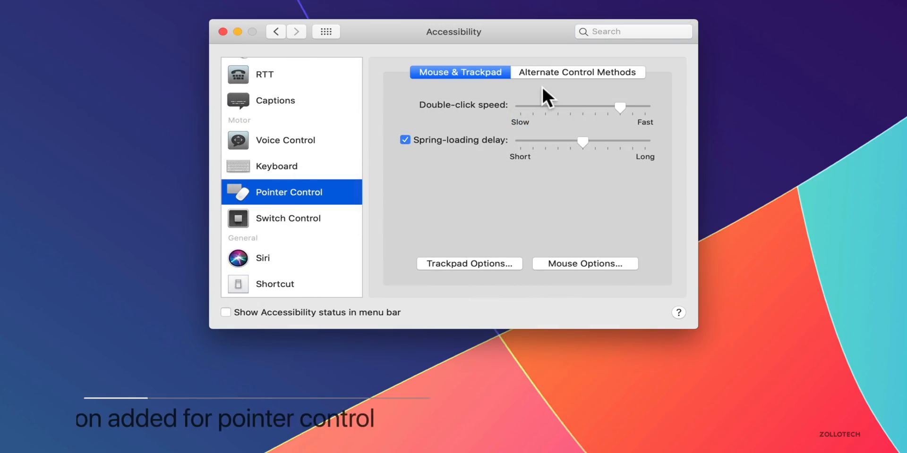
pyautogui.click(577, 72)
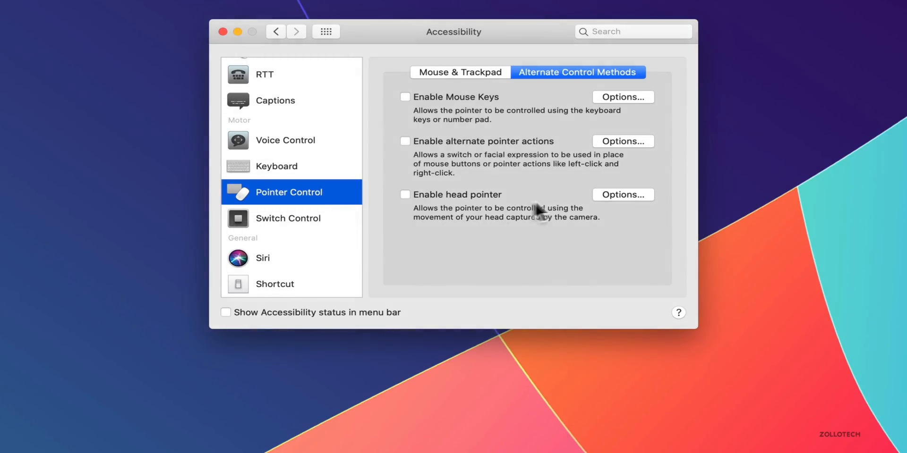
pyautogui.moveTo(561, 232)
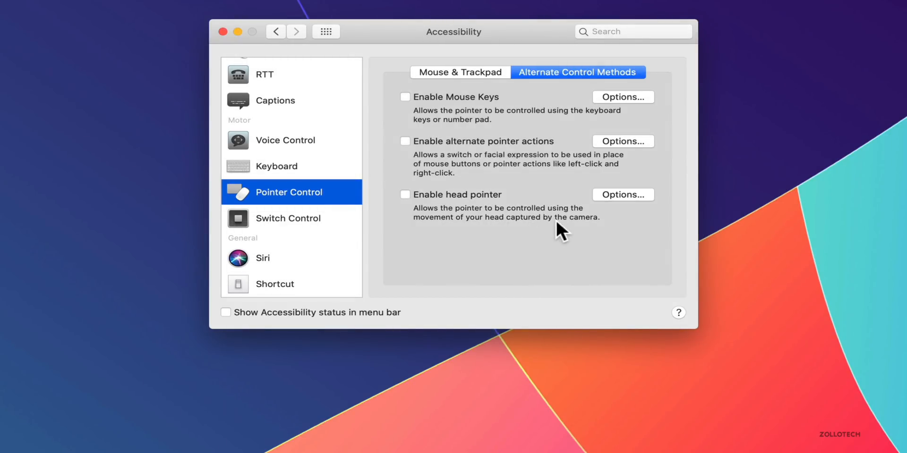
# - Toggle Enable head pointer, review and cancel its camera Options, then quit System Preferences
pyautogui.click(623, 194)
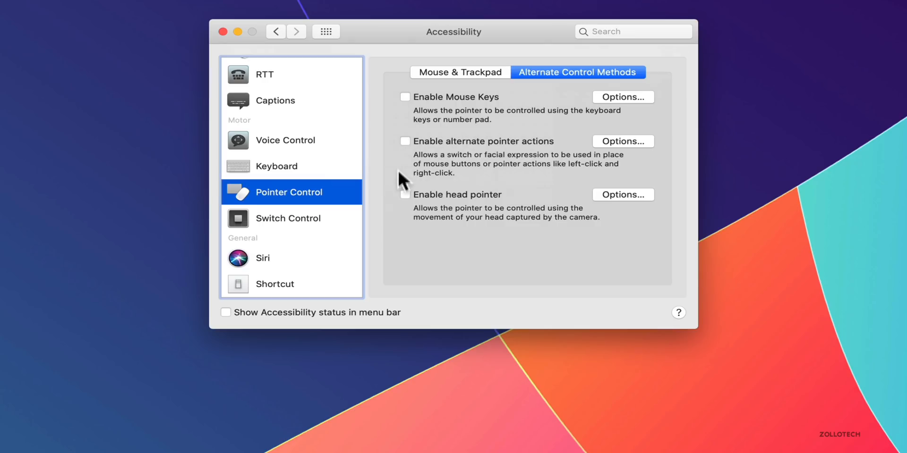
pyautogui.click(405, 194)
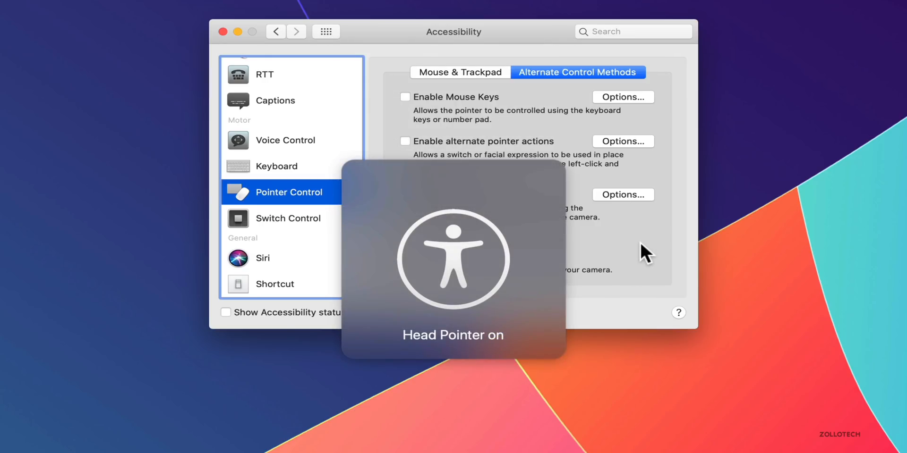
pyautogui.click(405, 194)
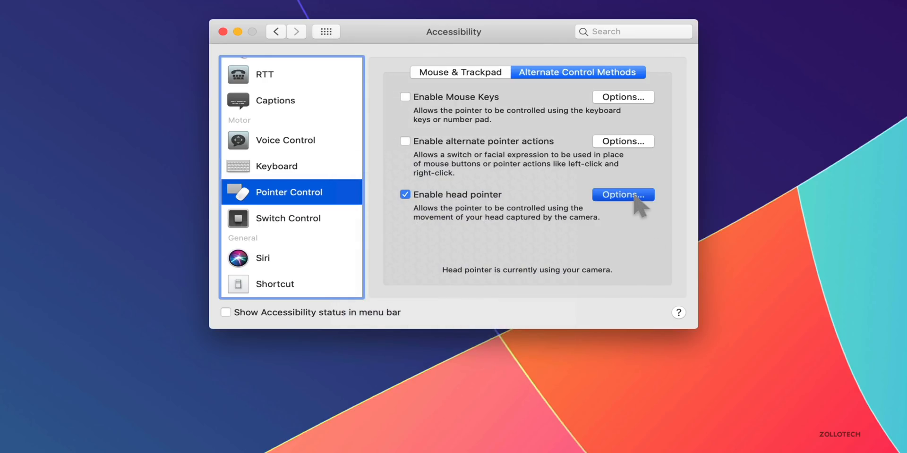
pyautogui.click(623, 194)
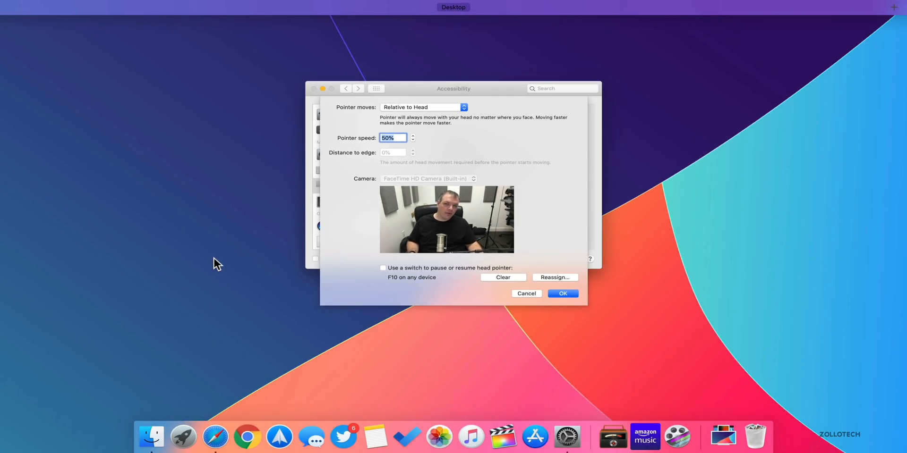
pyautogui.moveTo(262, 5)
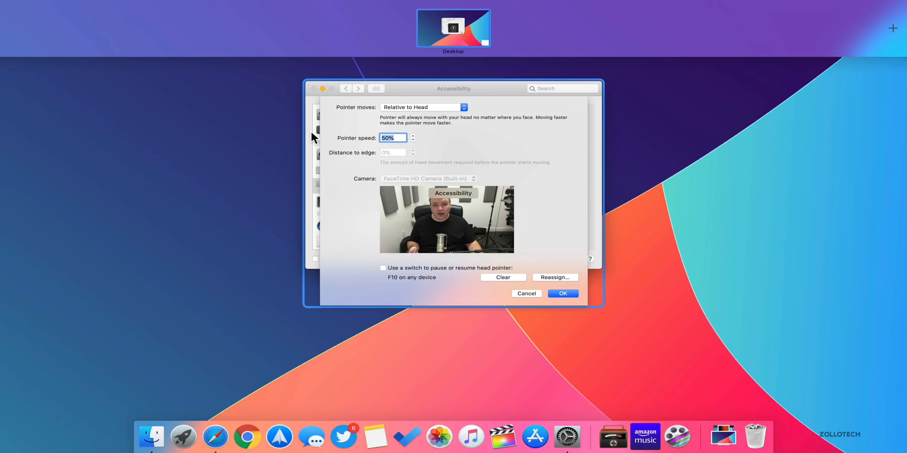
pyautogui.moveTo(404, 232)
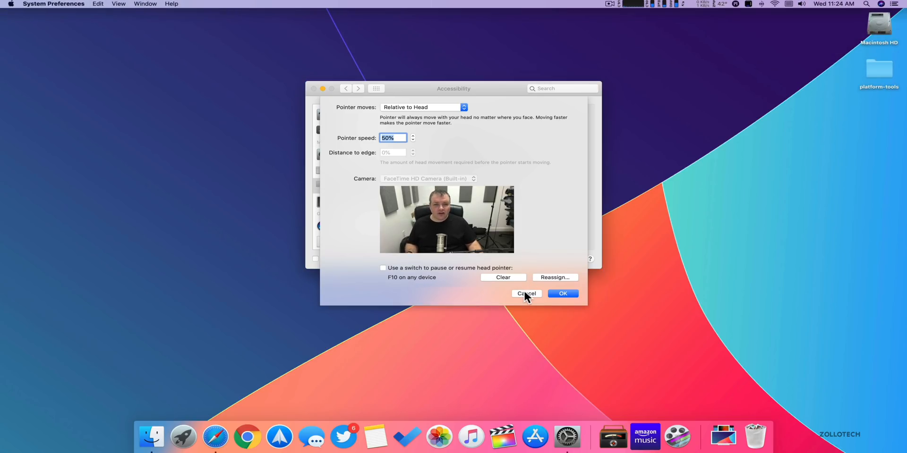
pyautogui.click(526, 294)
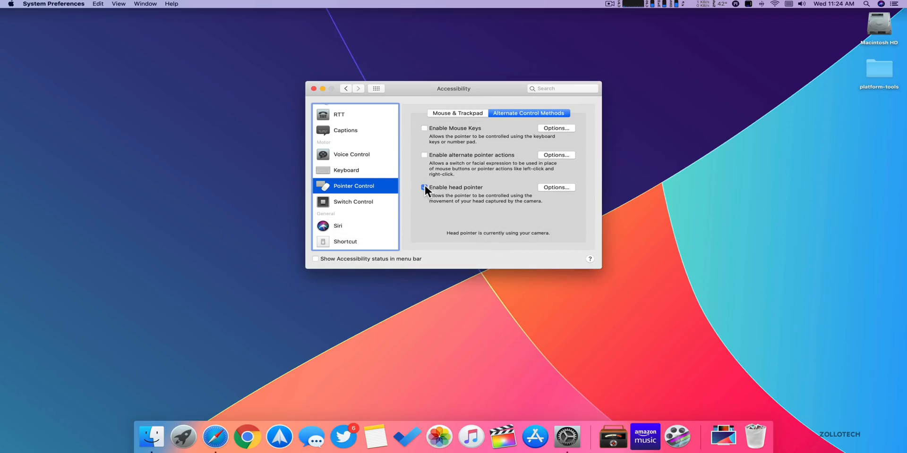
pyautogui.click(314, 89)
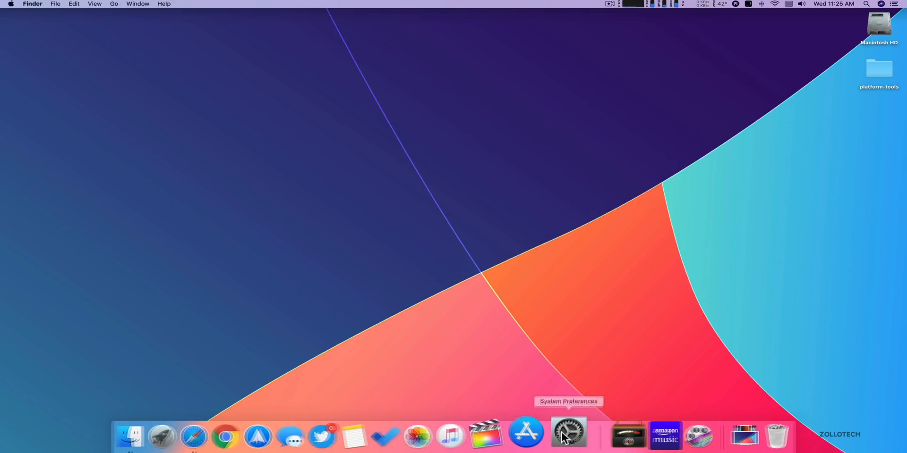
# - Reopen Displays from the Dock and browse the Built-in Retina Display's Scaled resolution choices
pyautogui.click(567, 435)
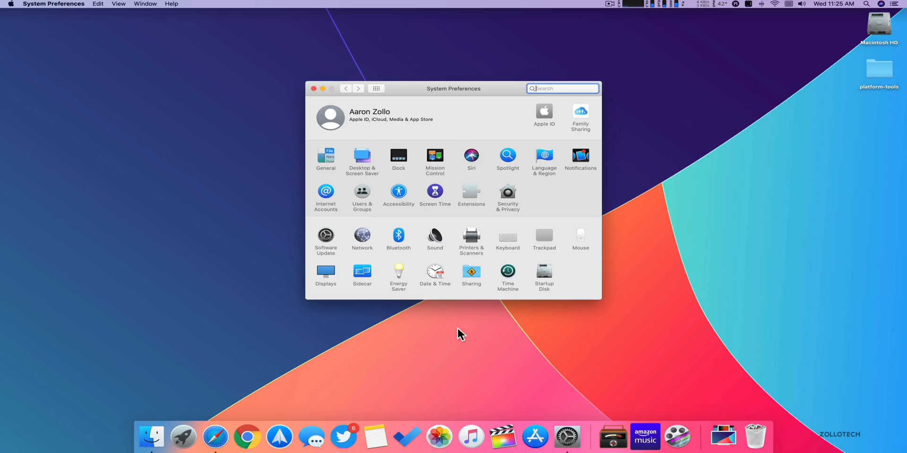
pyautogui.moveTo(326, 275)
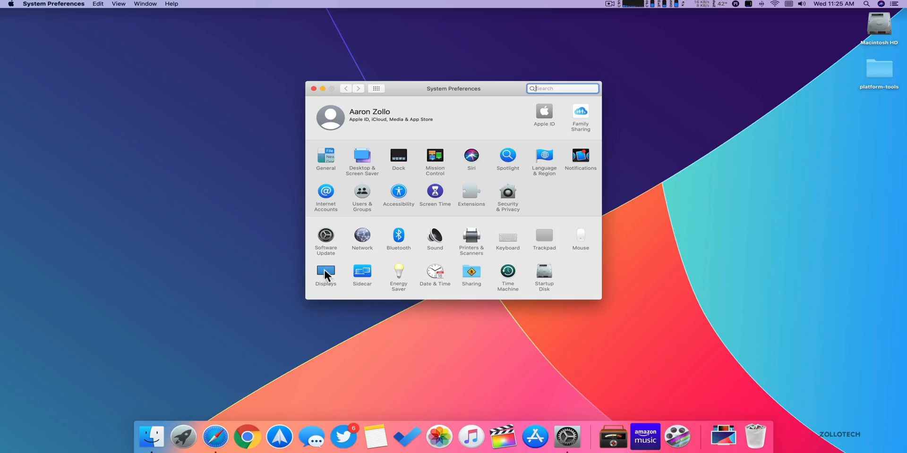
pyautogui.click(325, 273)
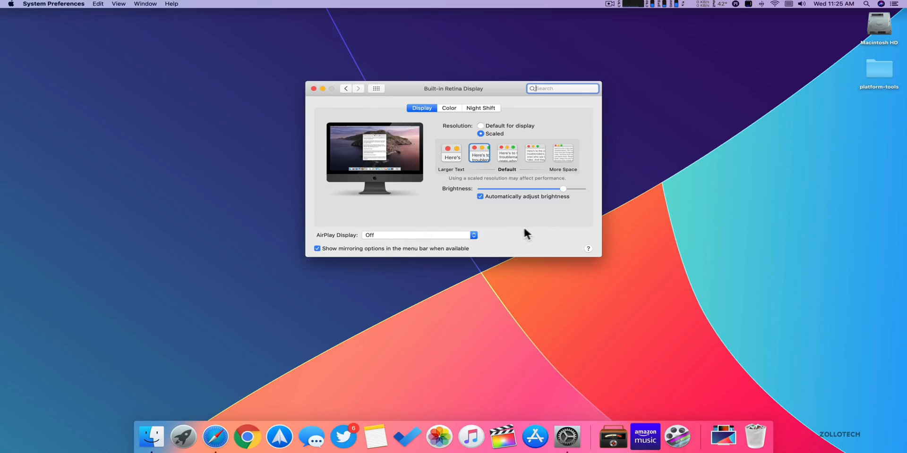
pyautogui.moveTo(533, 255)
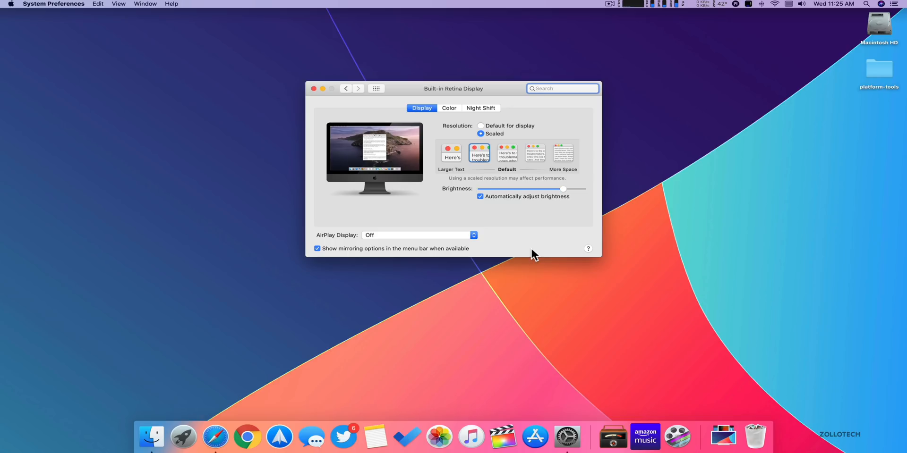
pyautogui.moveTo(494, 95)
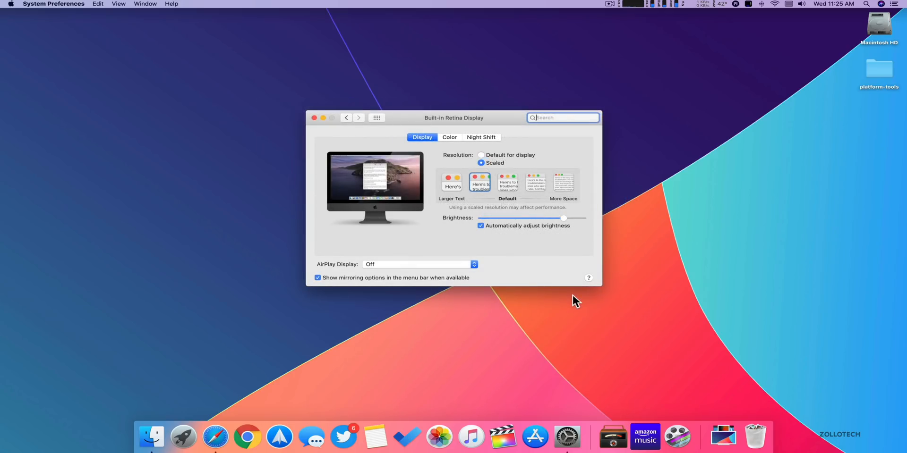
pyautogui.moveTo(546, 270)
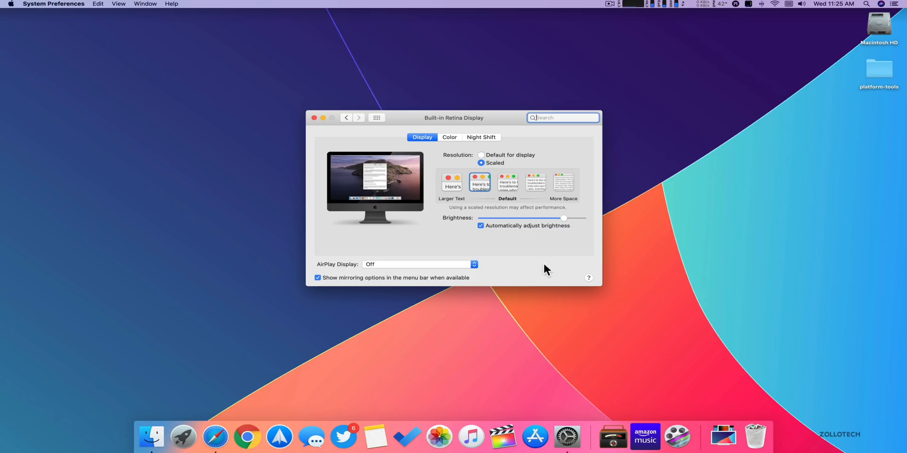
pyautogui.click(480, 182)
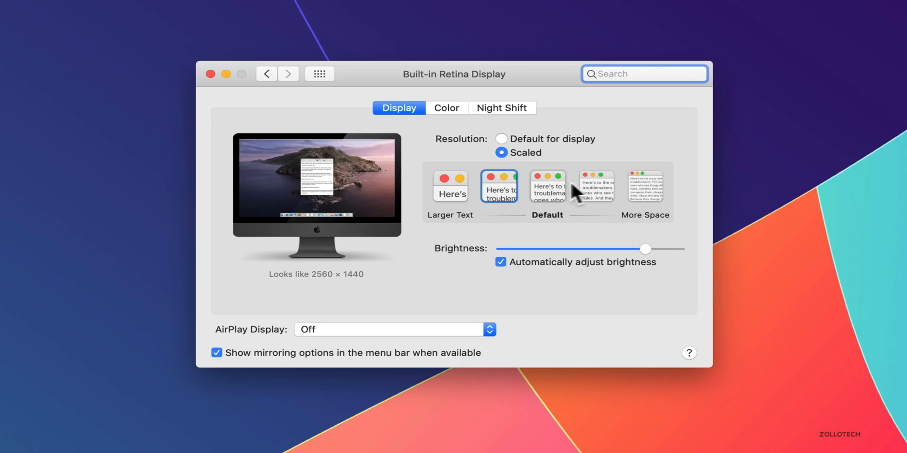
pyautogui.click(450, 185)
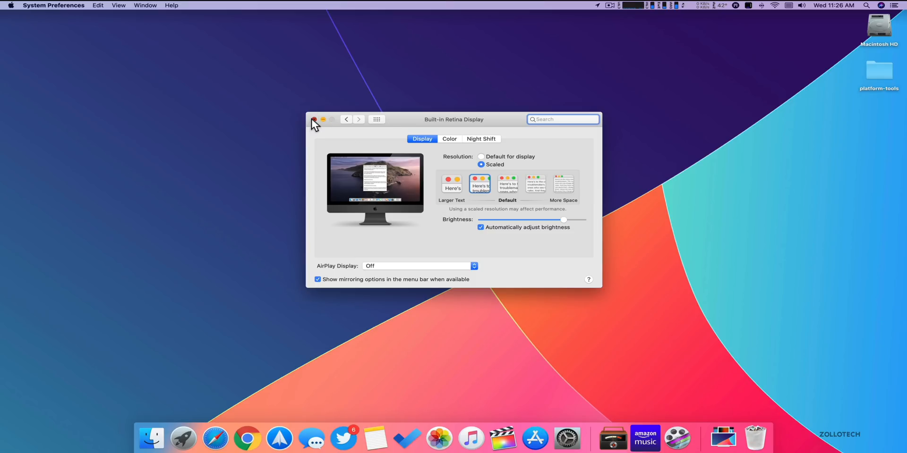
# - Close the Built-in Retina Display window with its red close button
pyautogui.click(314, 119)
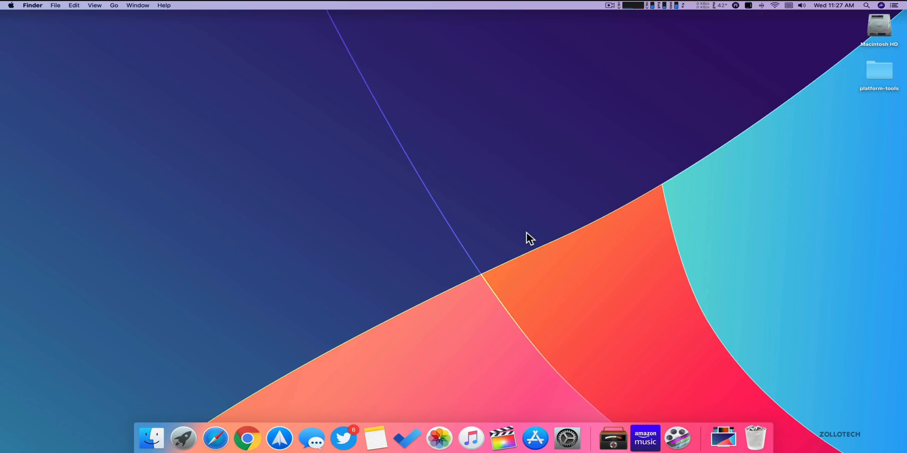
pyautogui.moveTo(492, 282)
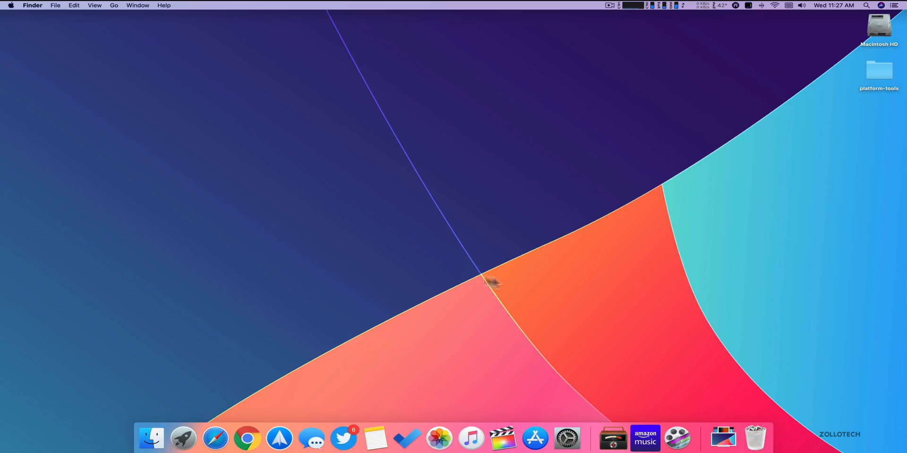
pyautogui.moveTo(446, 244)
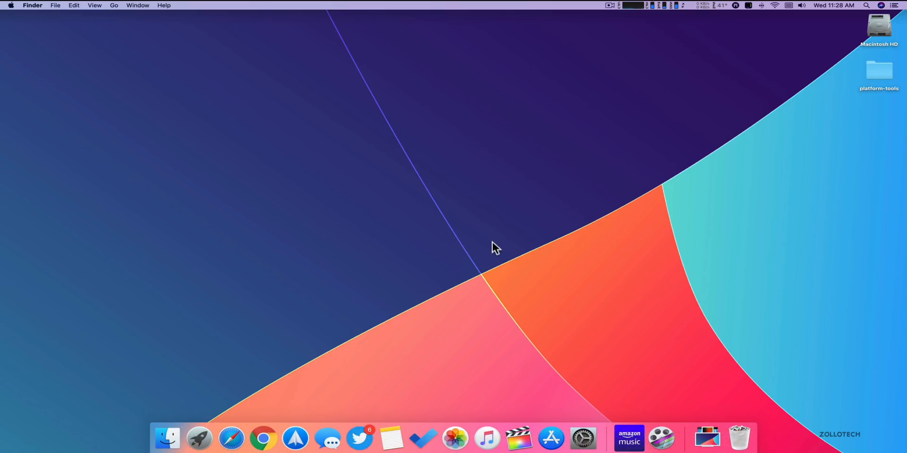
pyautogui.moveTo(474, 220)
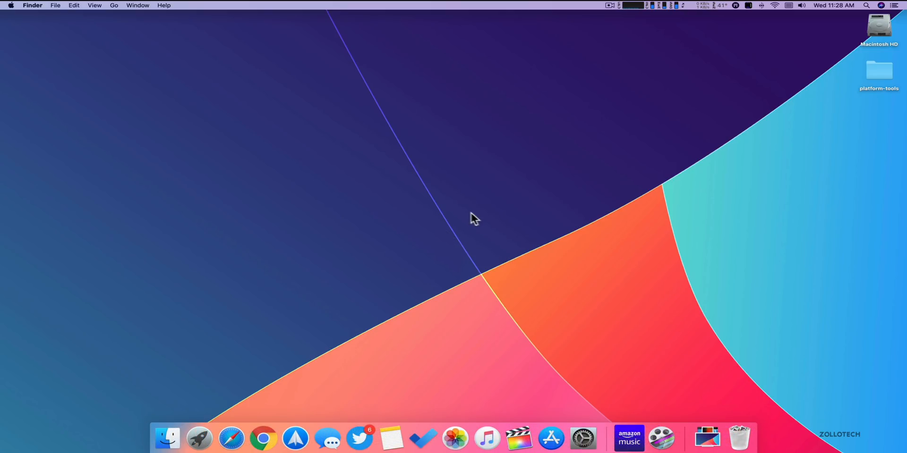
pyautogui.moveTo(490, 219)
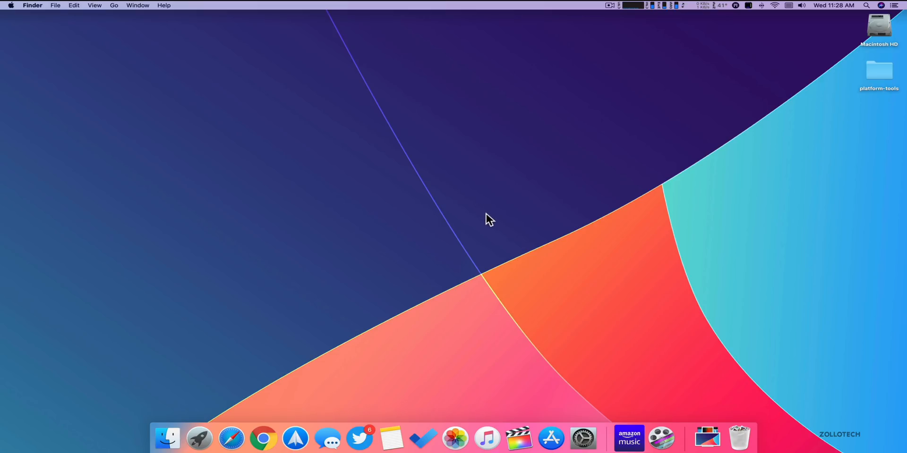
pyautogui.moveTo(456, 202)
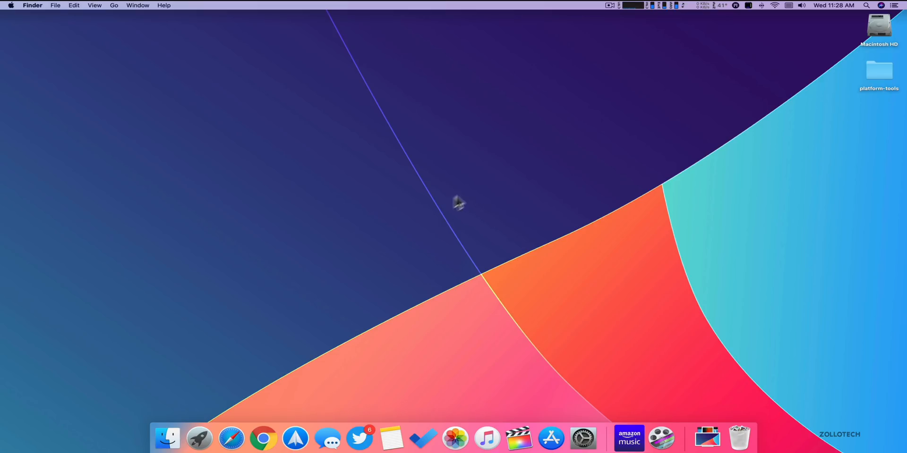
pyautogui.moveTo(508, 199)
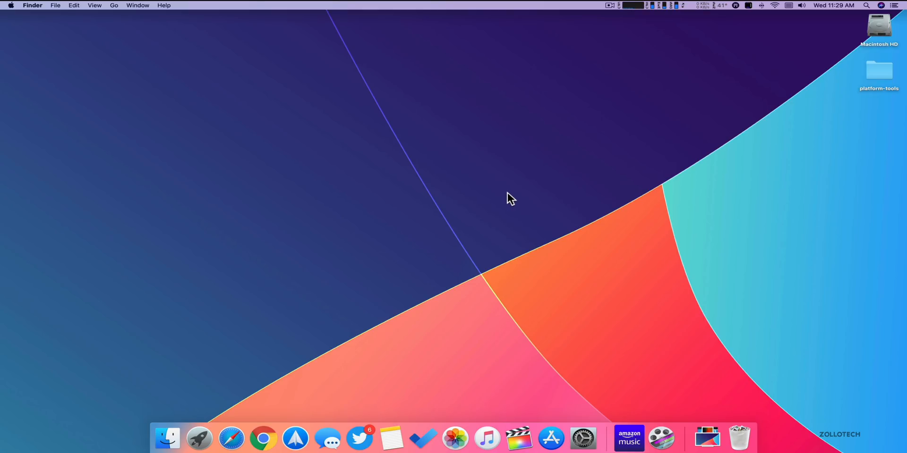
pyautogui.moveTo(522, 203)
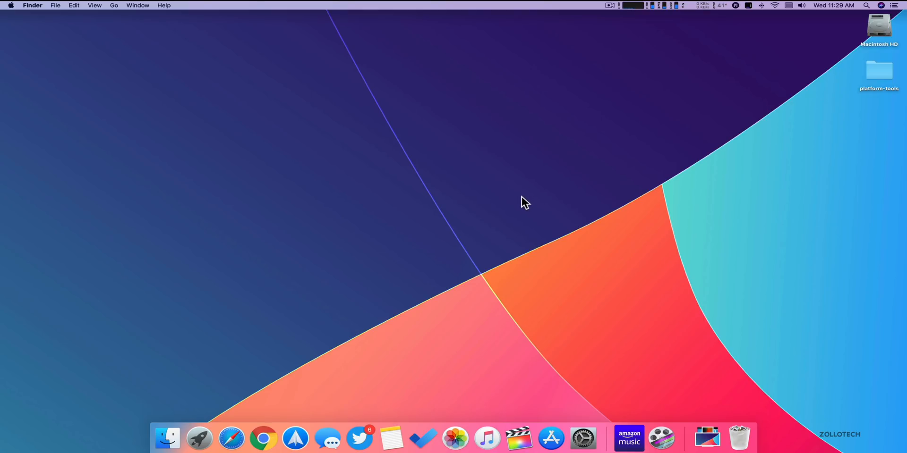
pyautogui.moveTo(517, 209)
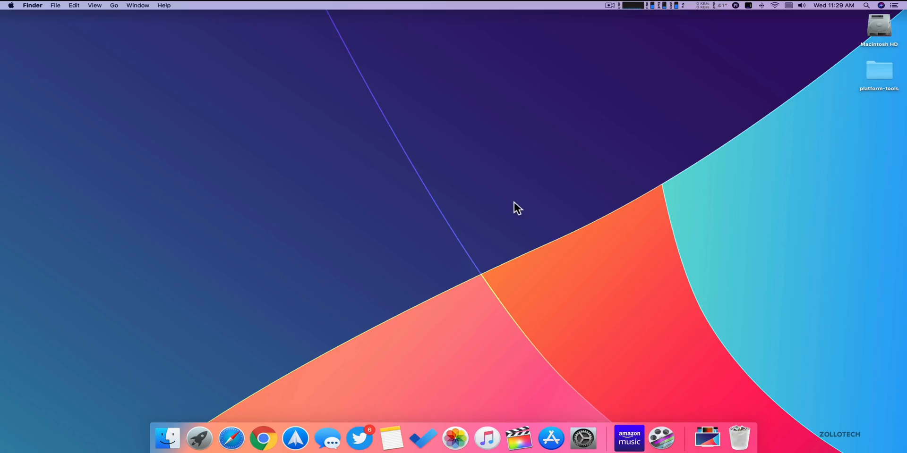
pyautogui.moveTo(501, 244)
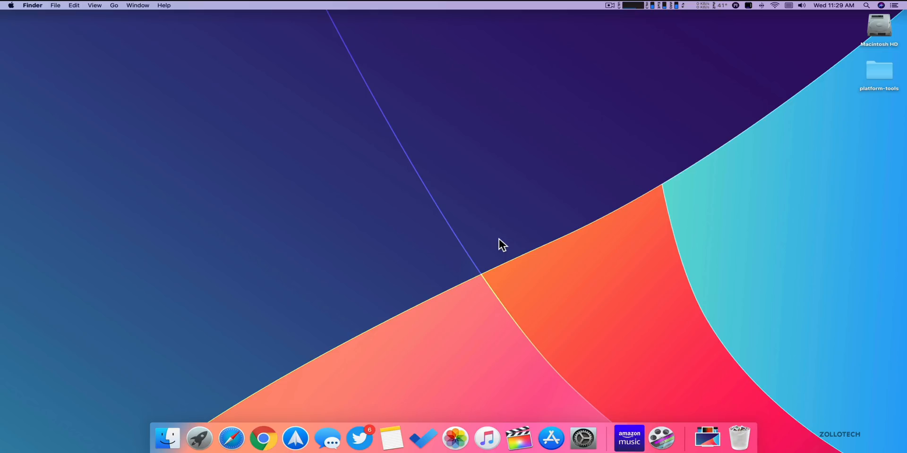
pyautogui.moveTo(463, 240)
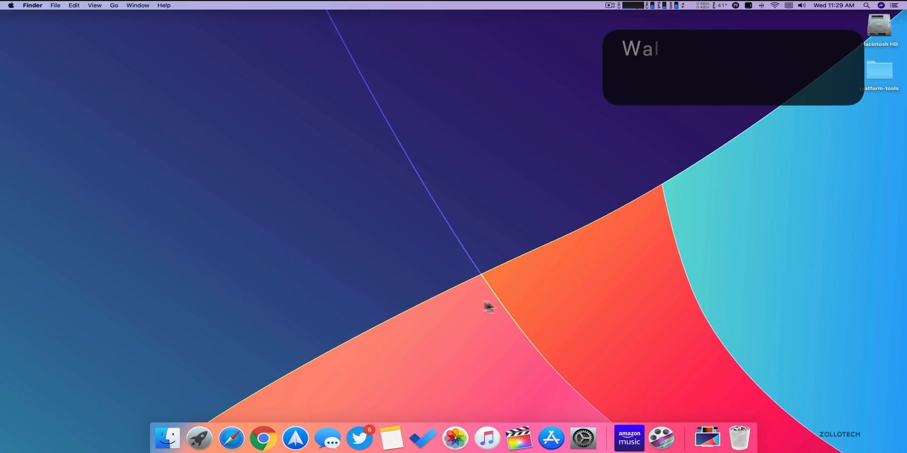
pyautogui.moveTo(427, 281)
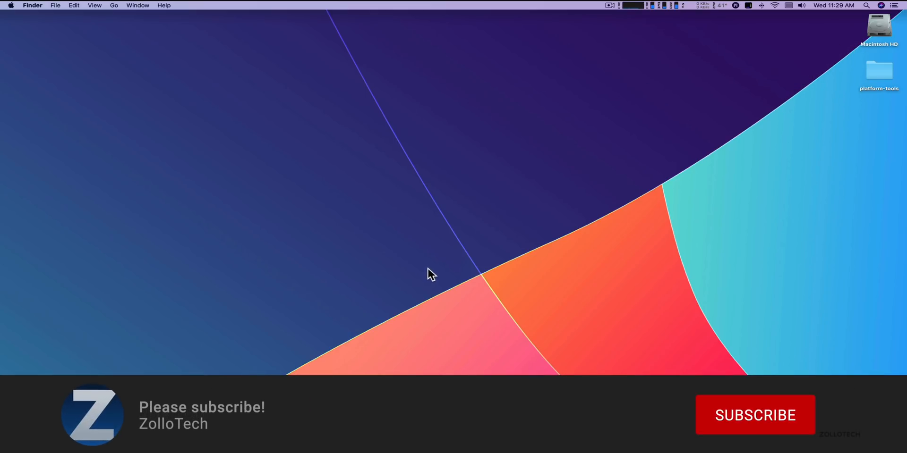
pyautogui.click(754, 415)
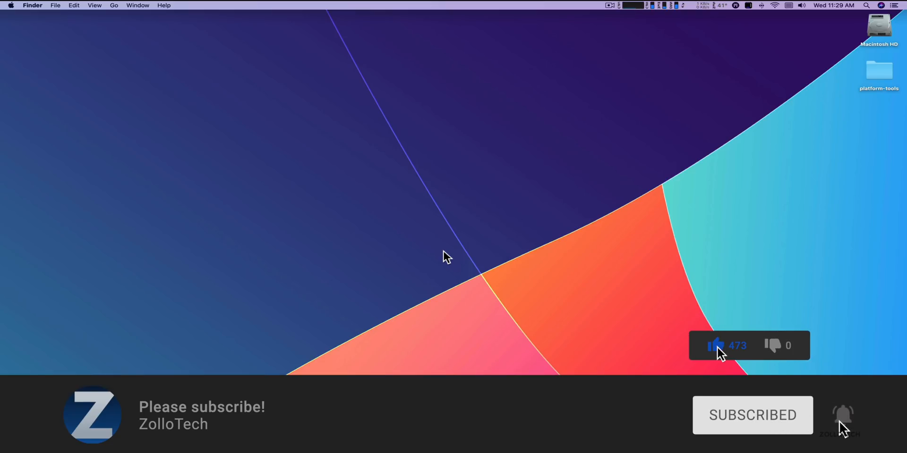
pyautogui.moveTo(451, 248)
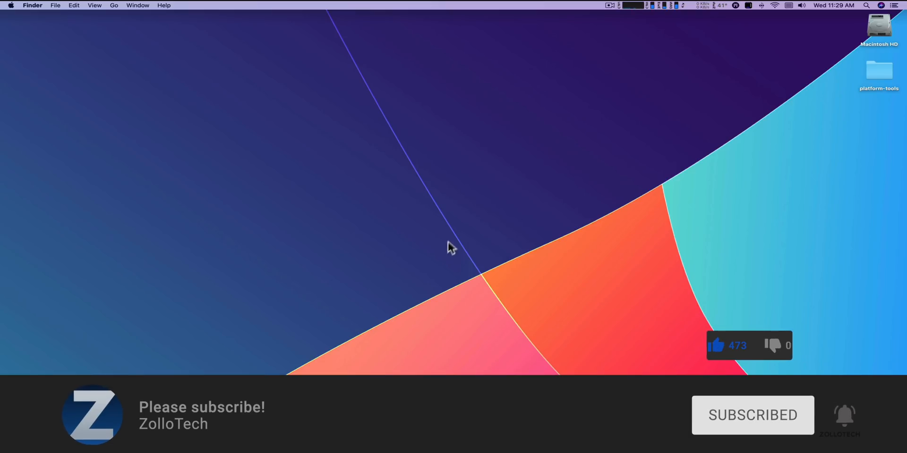